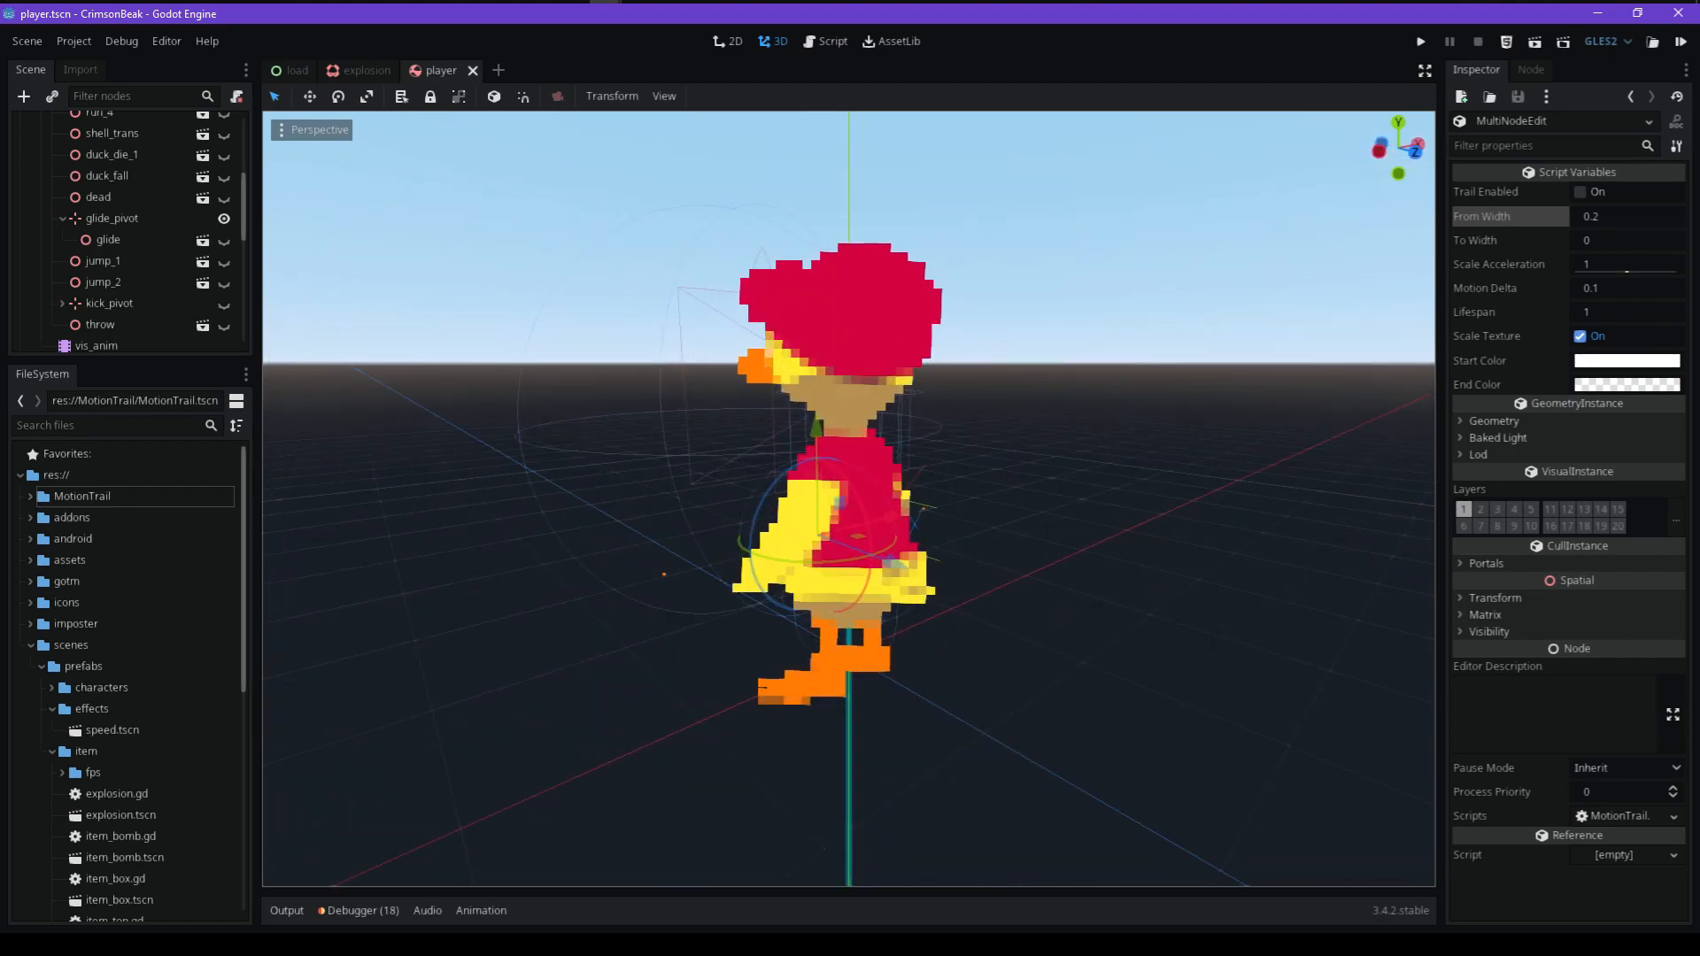
Scroll the FileSystem dock to octahedral_impostor_plugin.gd in the addons folder
scroll(down, 3)
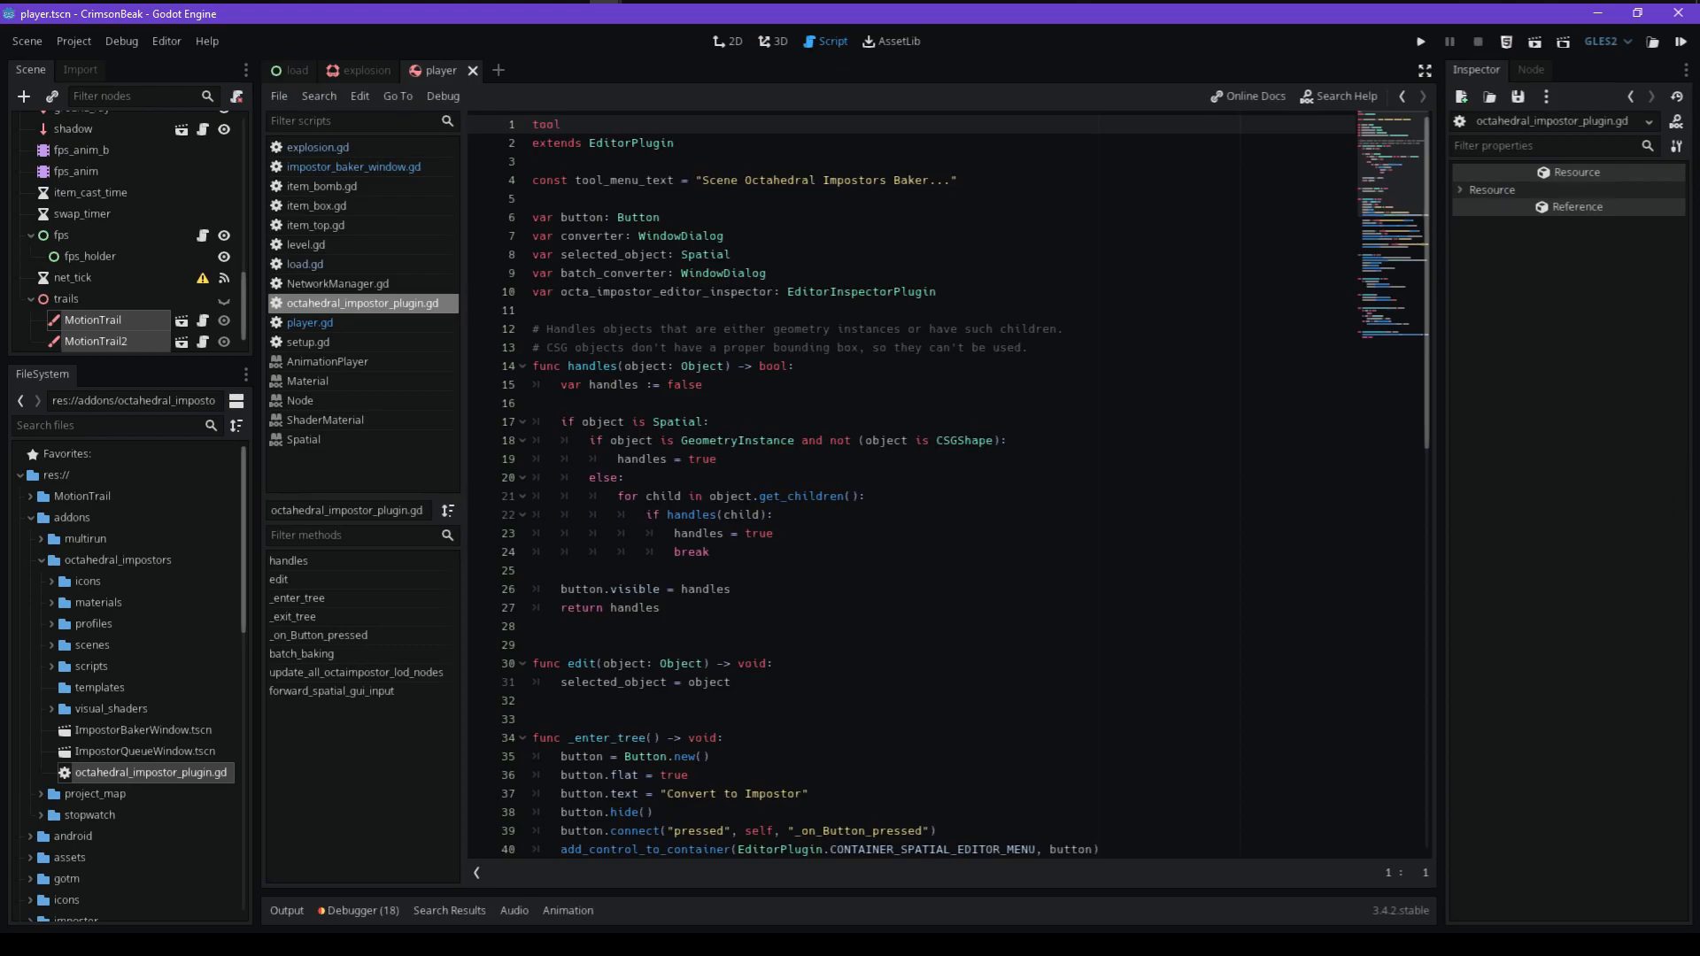
Switch to the CrimsonBeakAssetCreation project and convert the ar.tscn rifle into an impostor
scroll(down, 3)
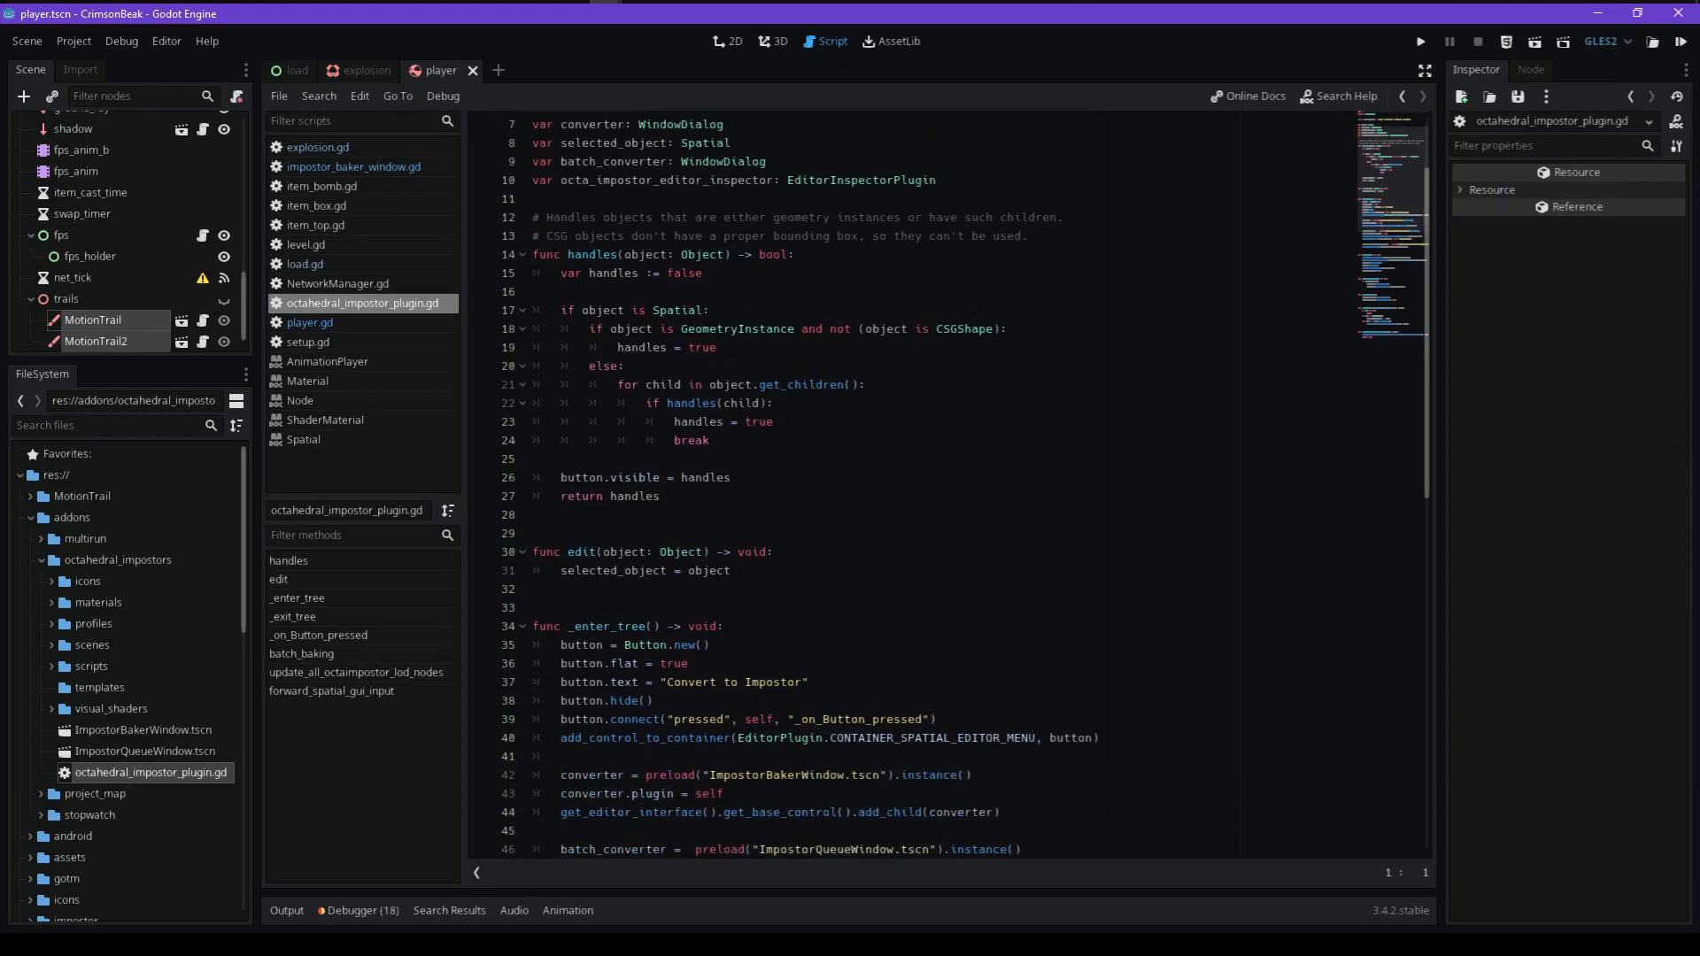
click(777, 42)
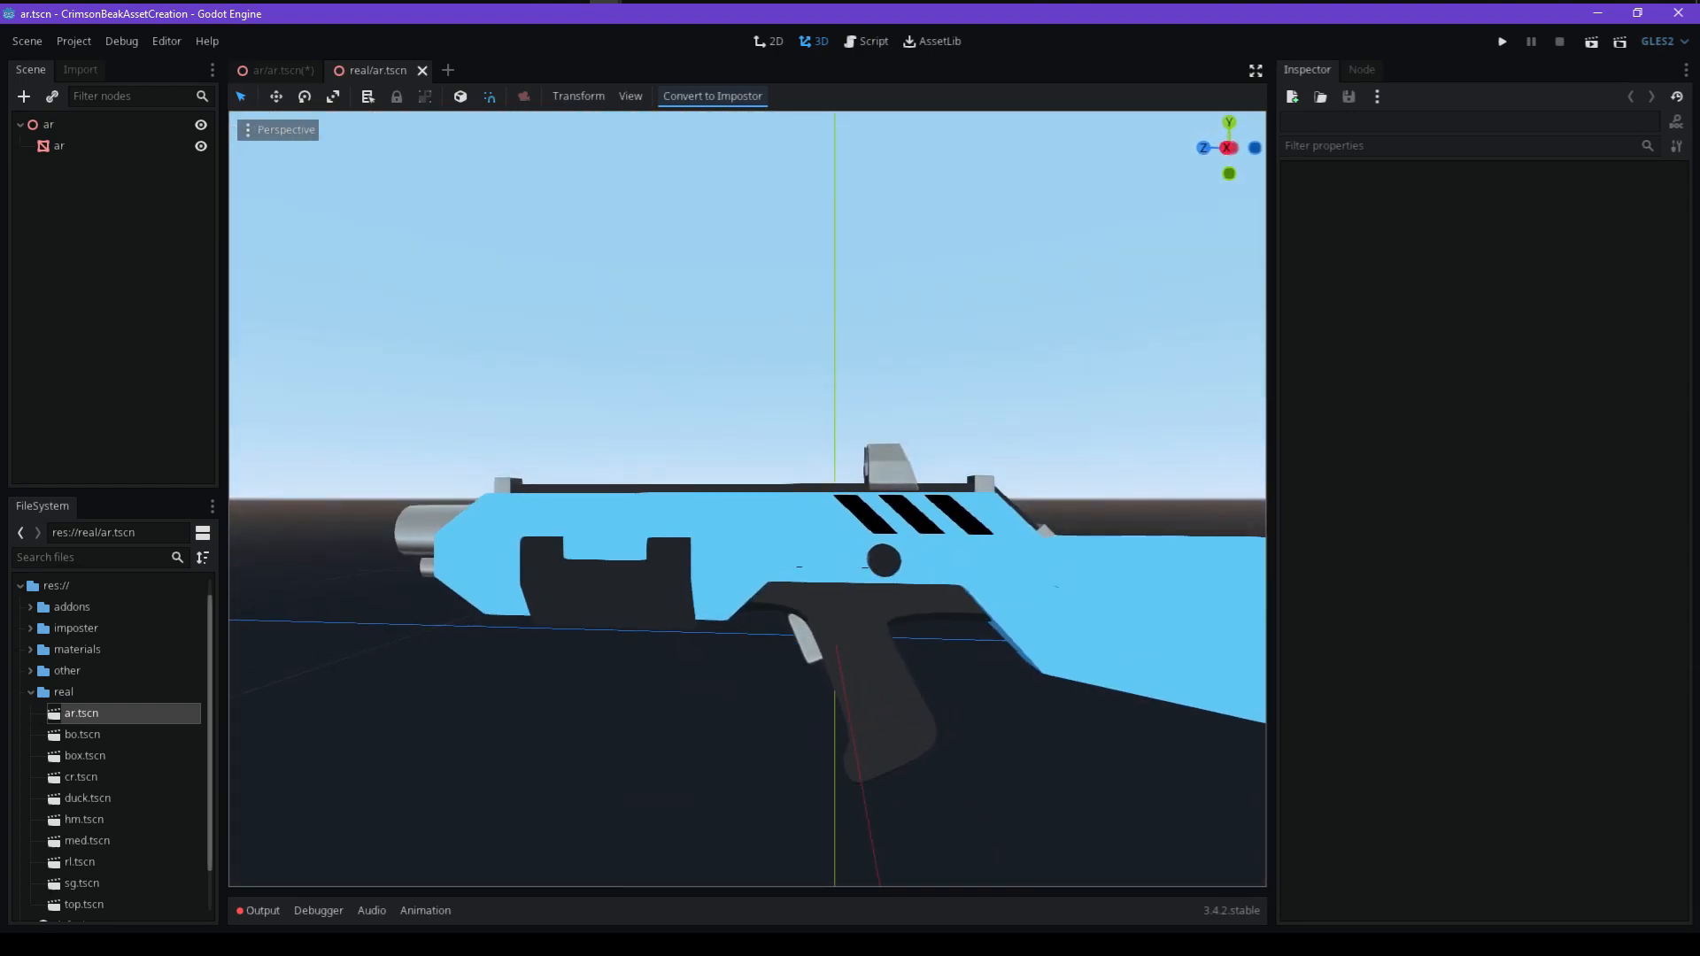
click(712, 96)
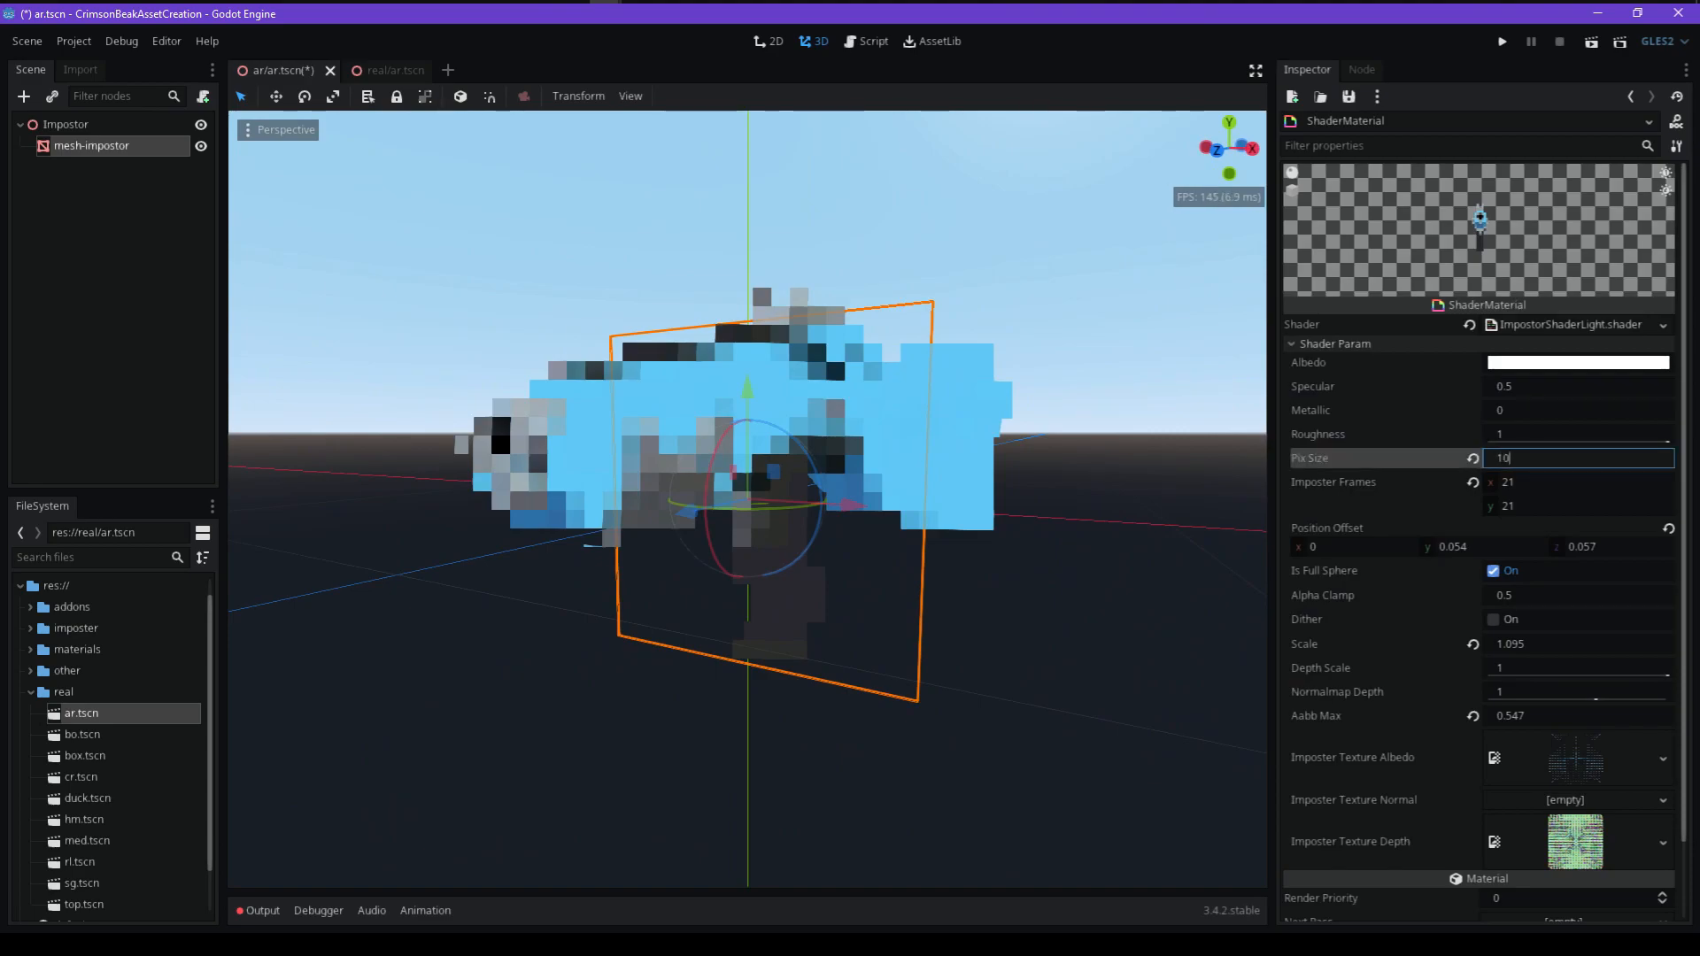
Set the rifle impostor's ShaderMaterial Pix Size to 128, then to 64
text(128)
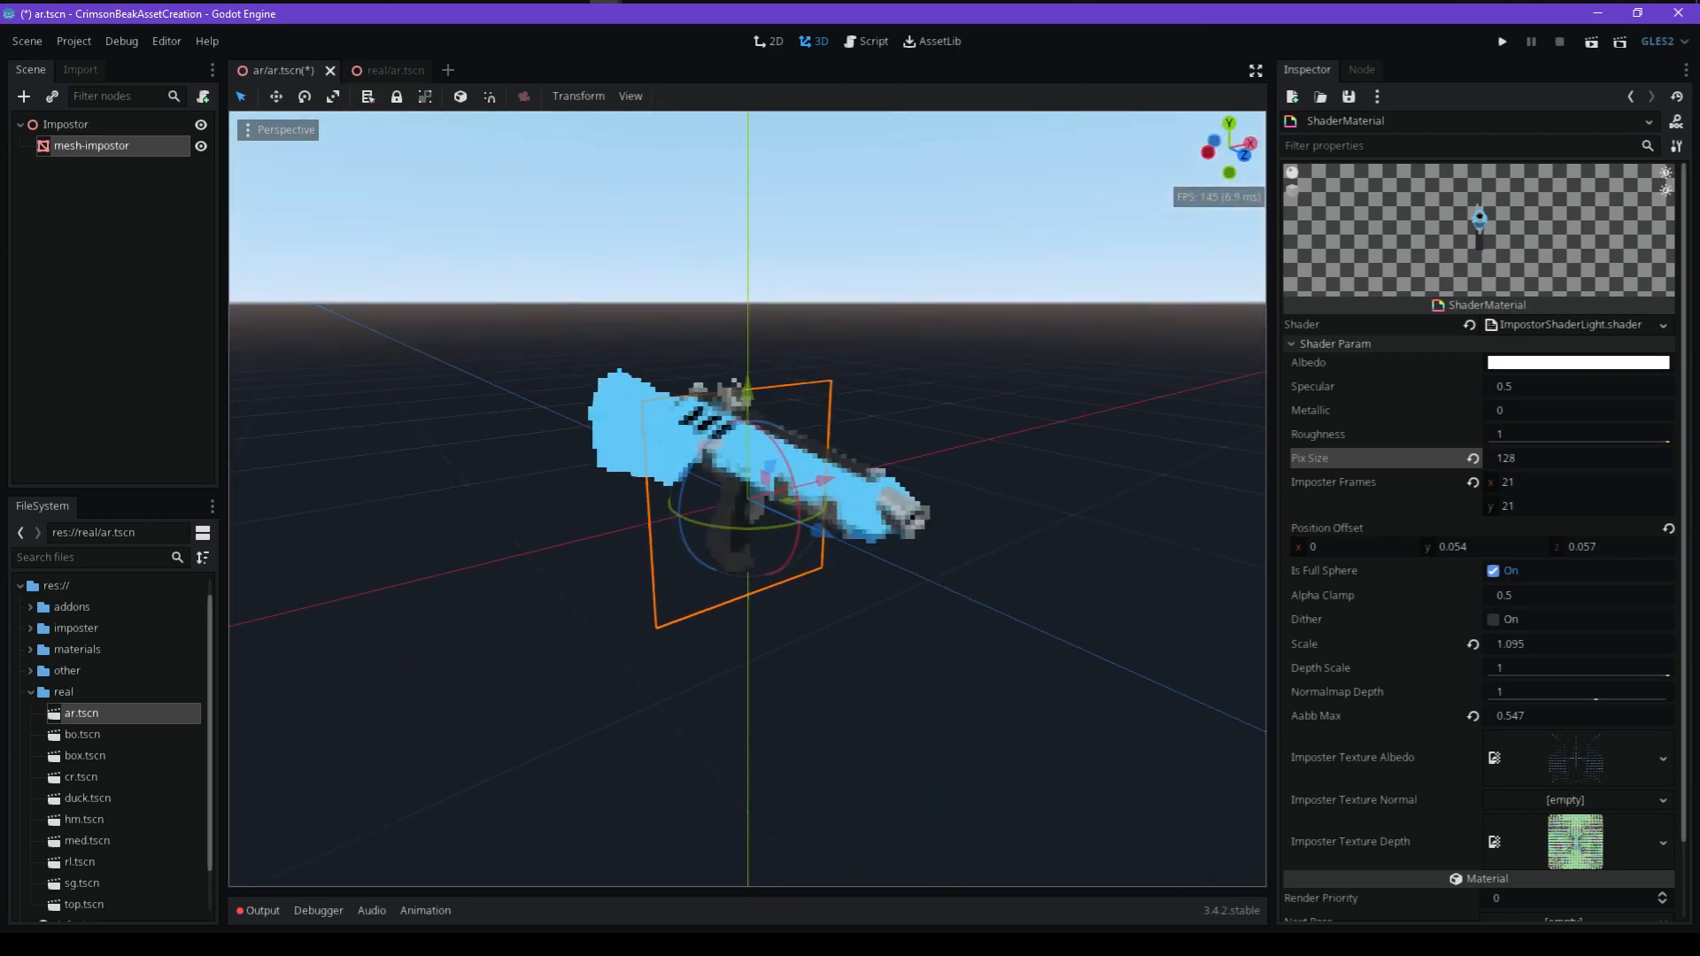
click(1577, 457)
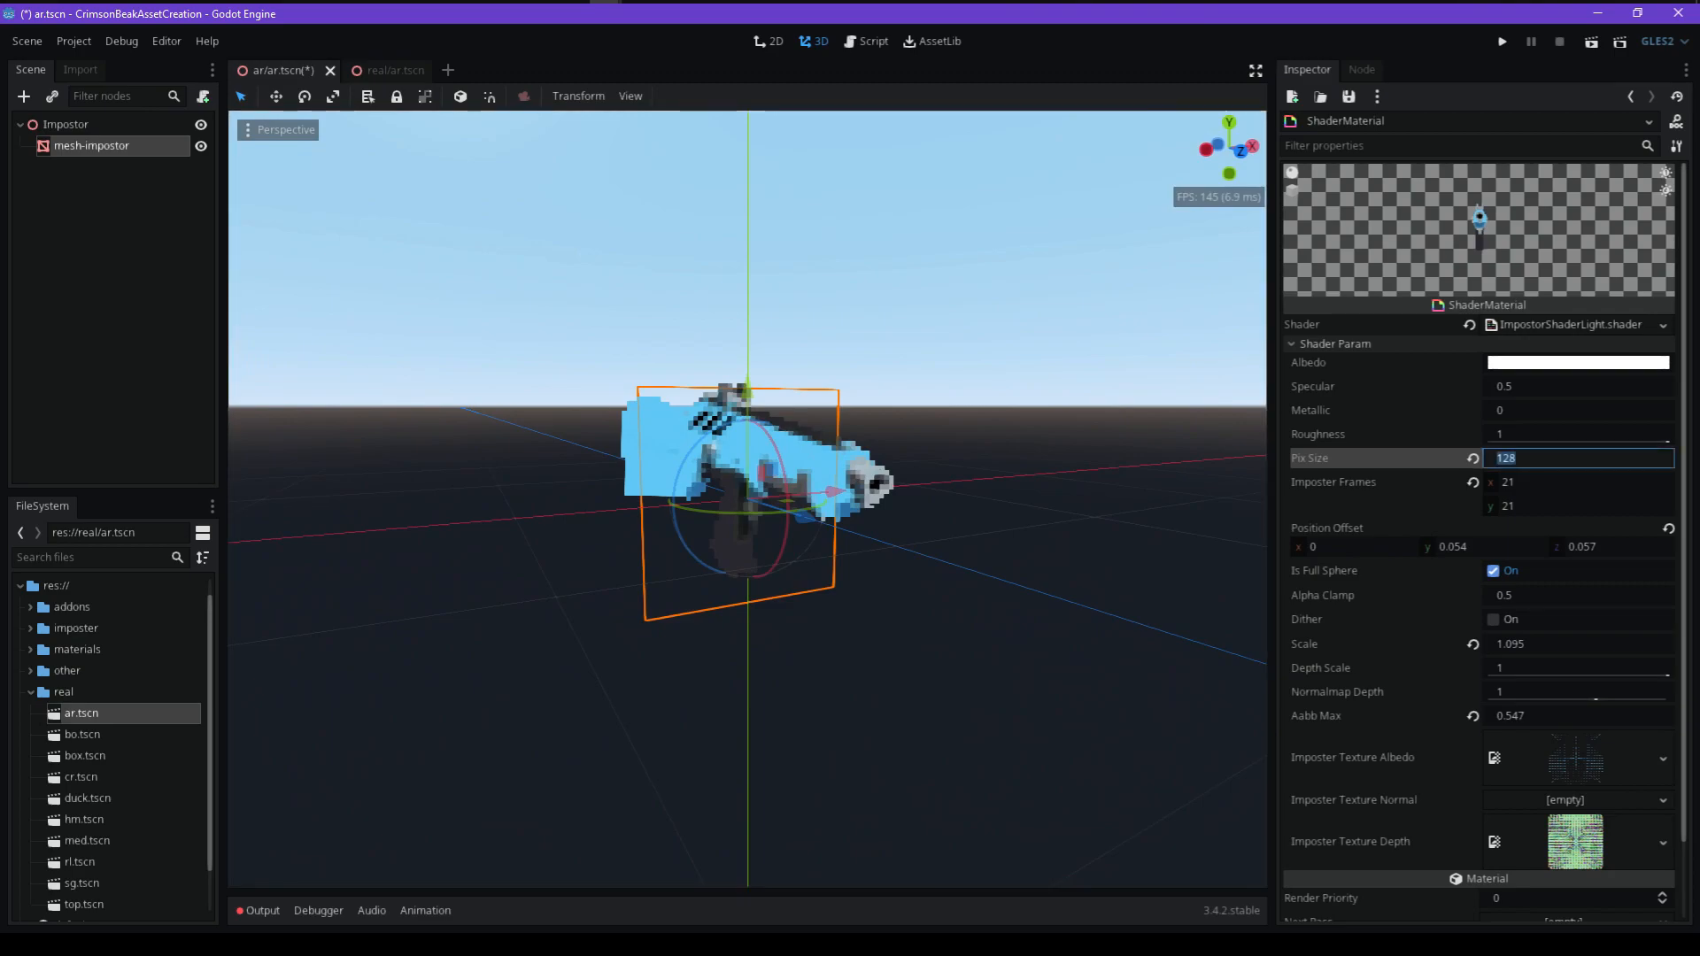
text(64)
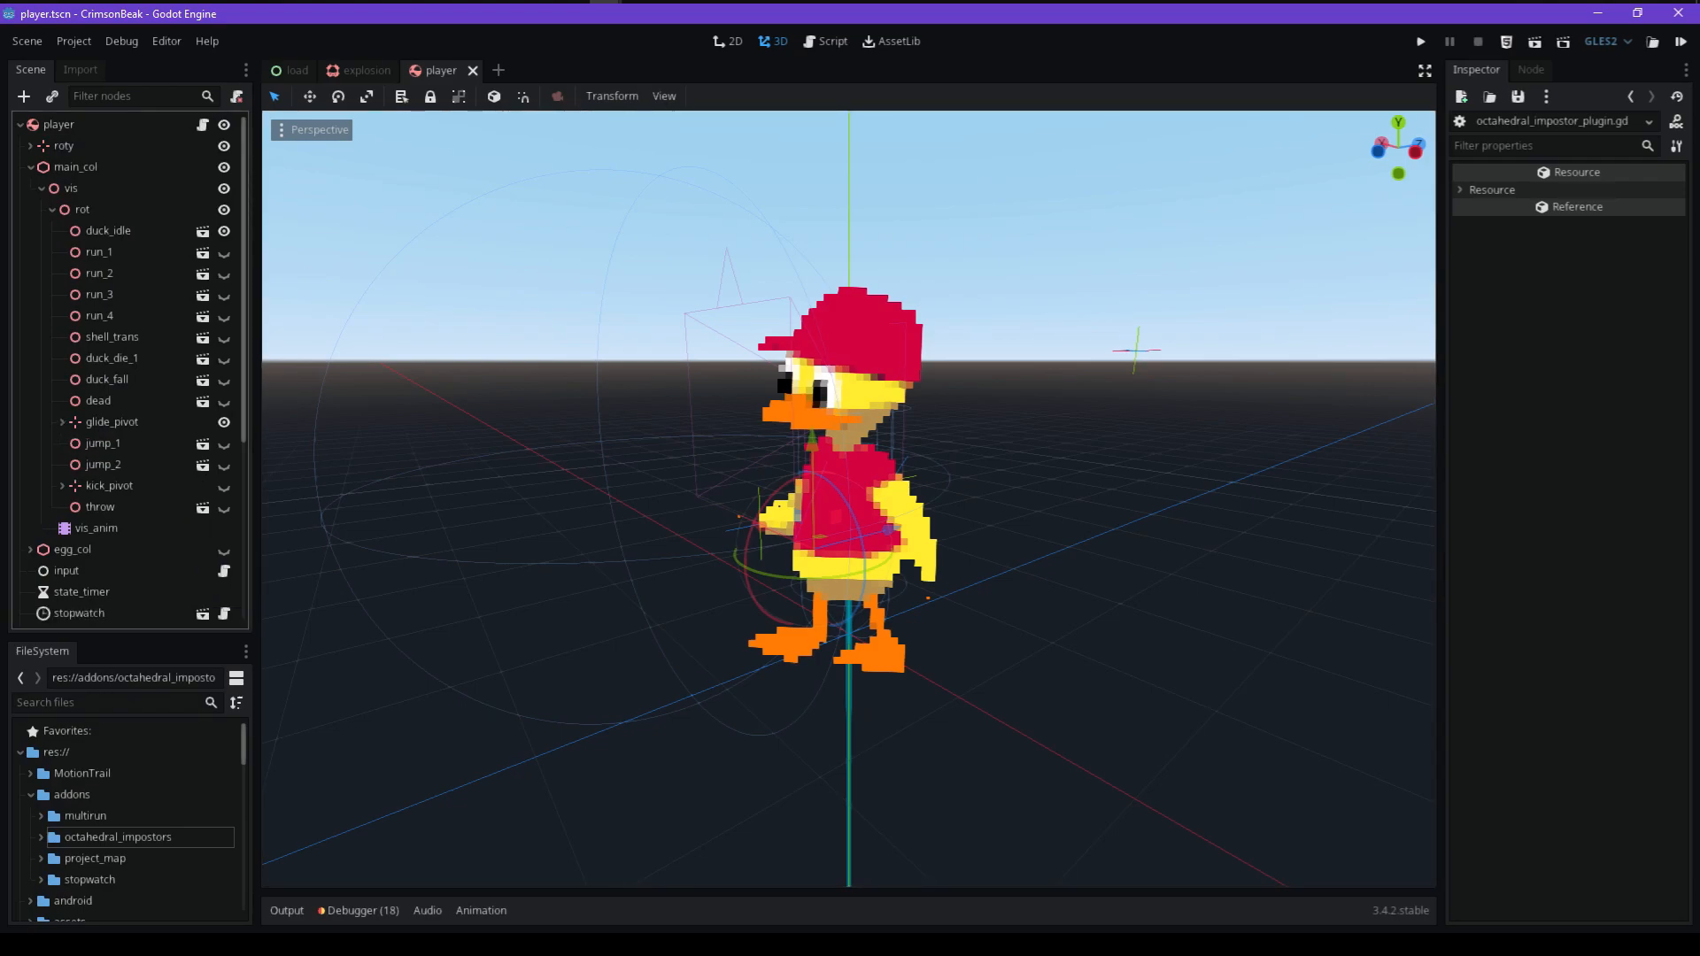
Preview the duck's run and RESET animations in vis_anim, then show the plugin script
click(97, 527)
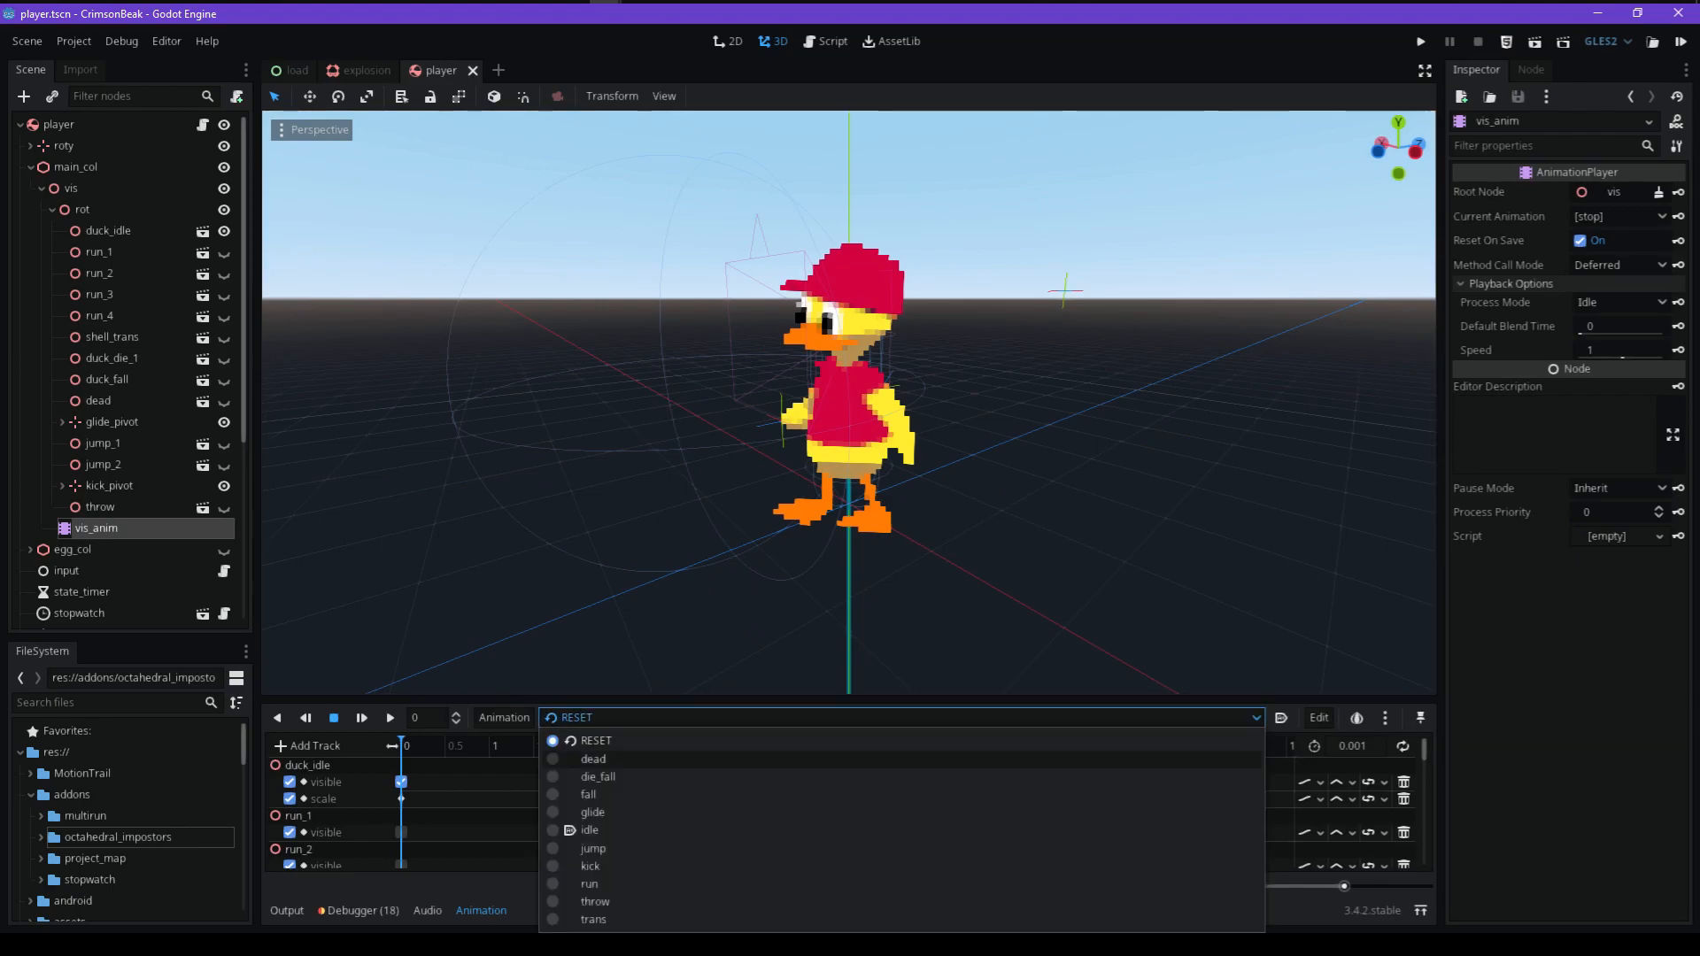
click(589, 883)
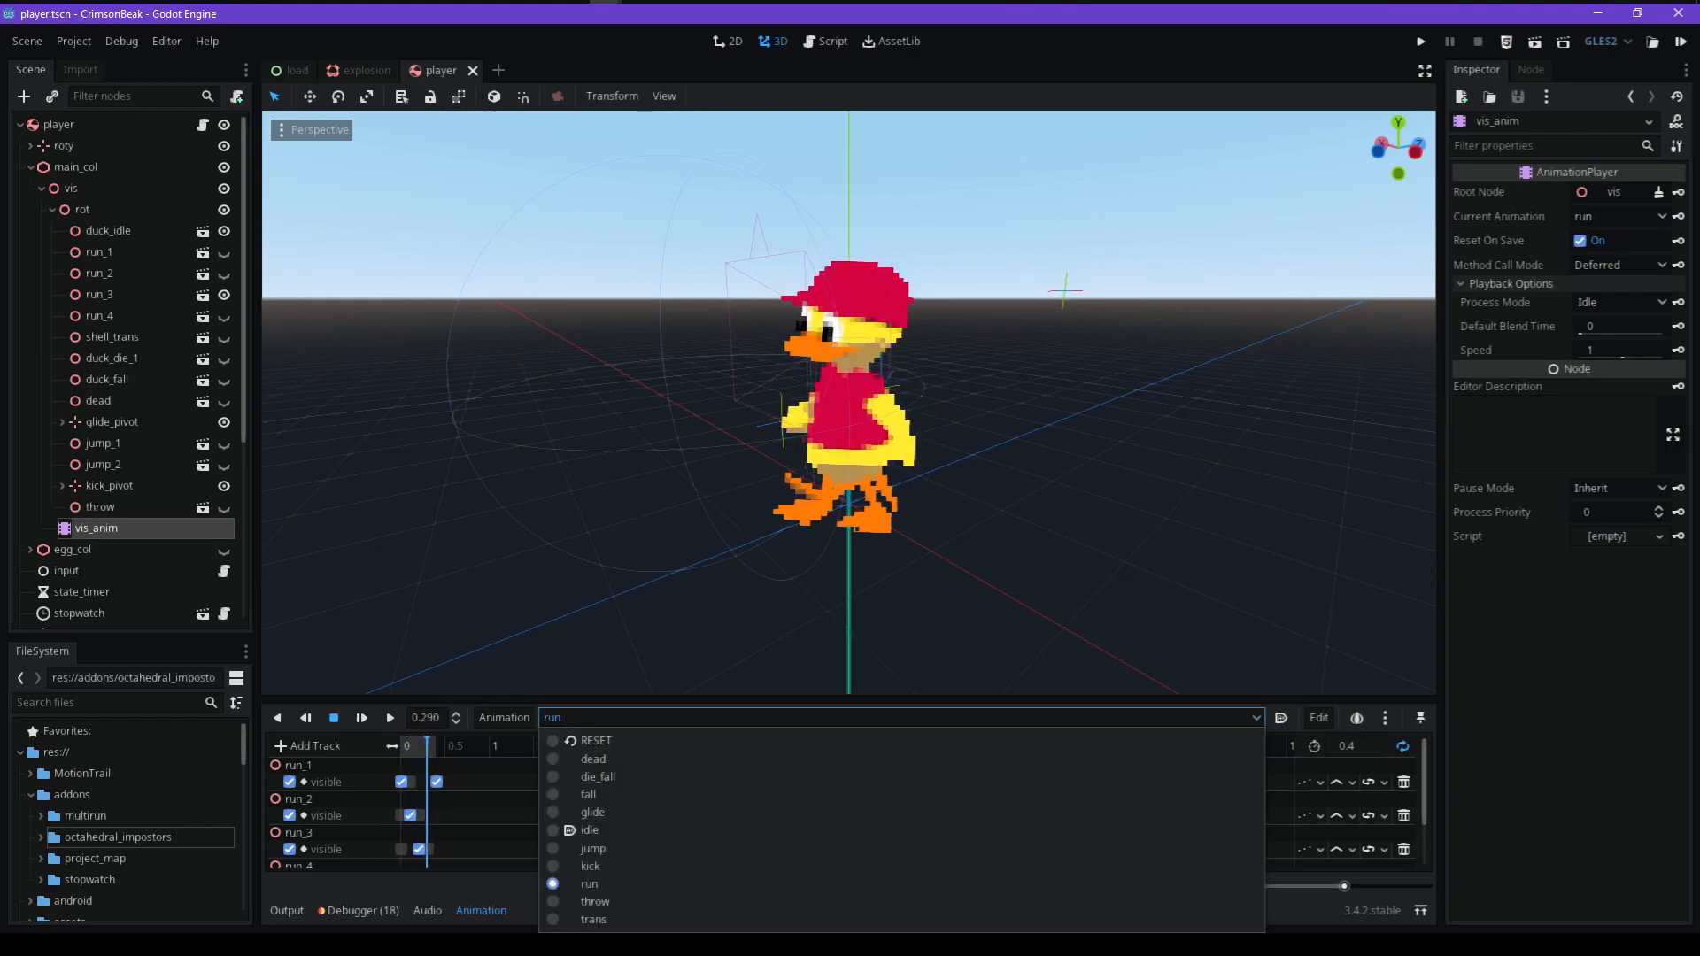
click(595, 740)
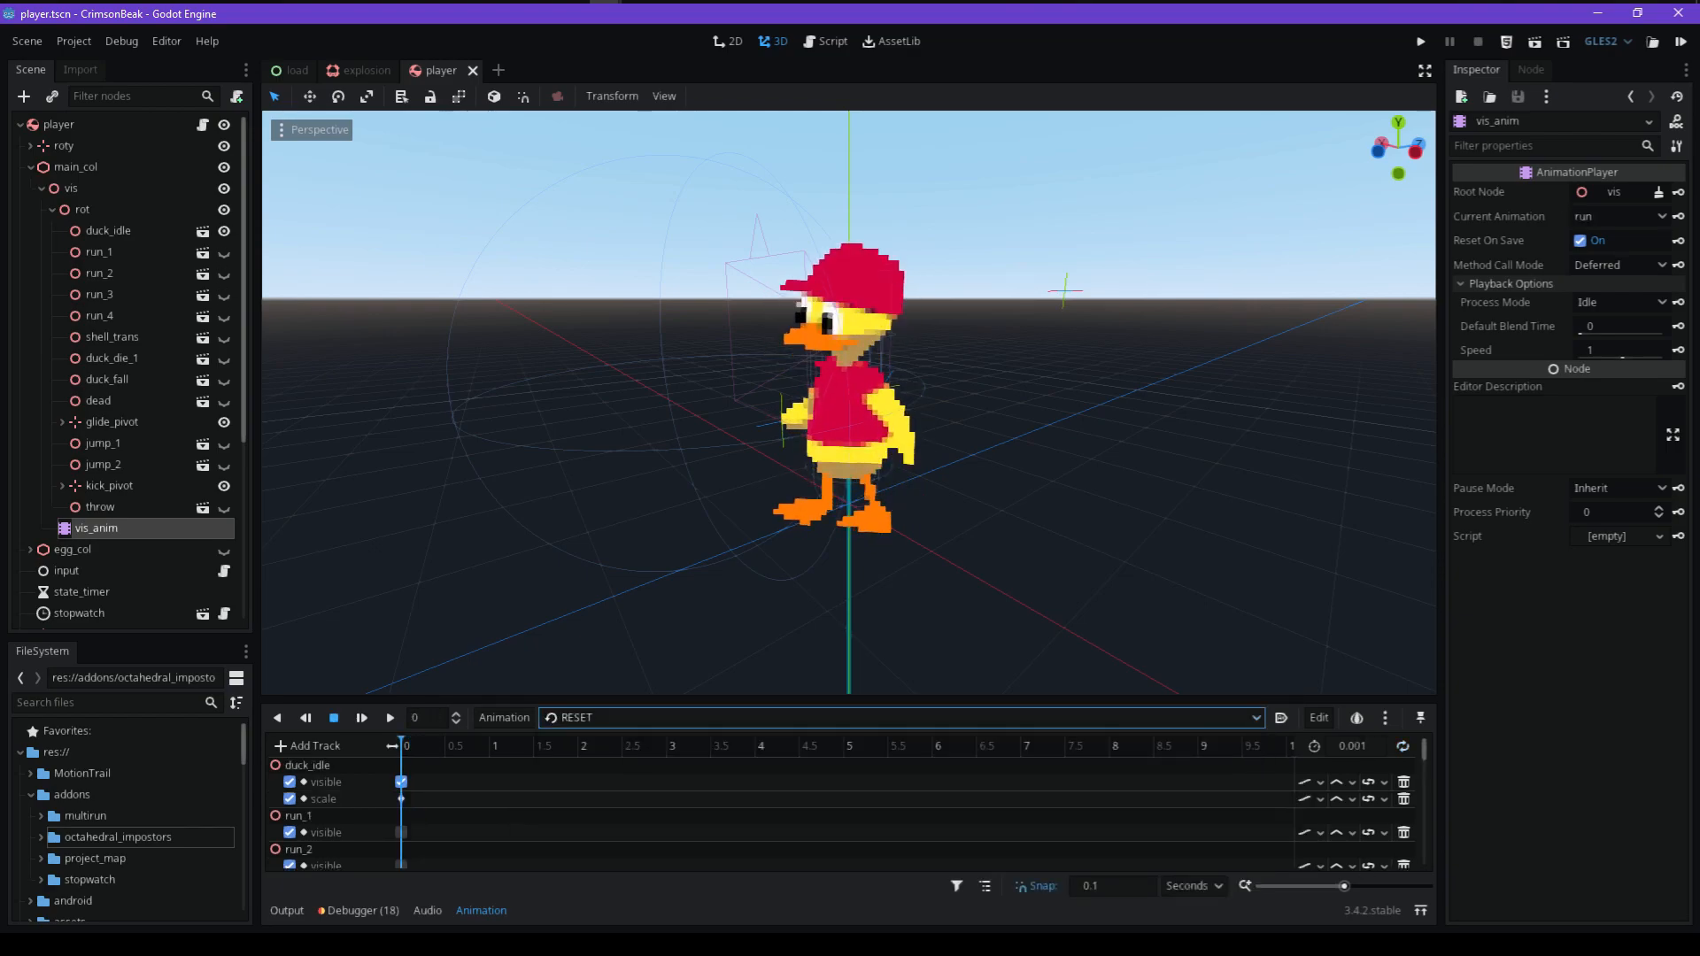
click(401, 781)
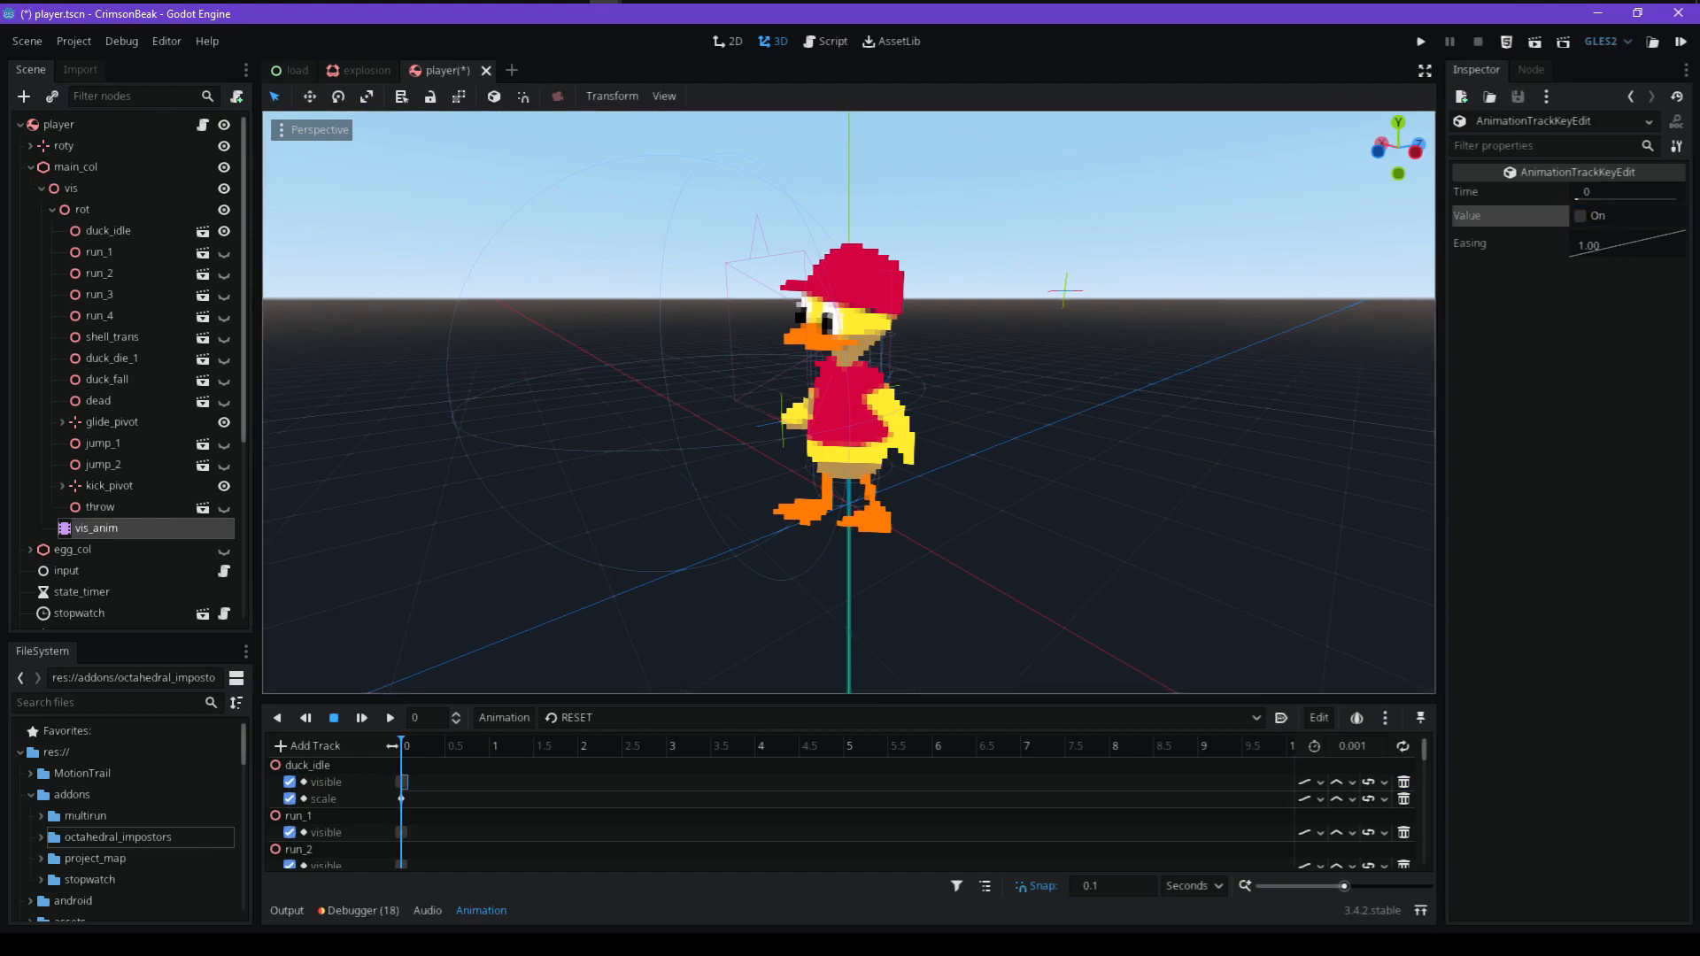
click(502, 716)
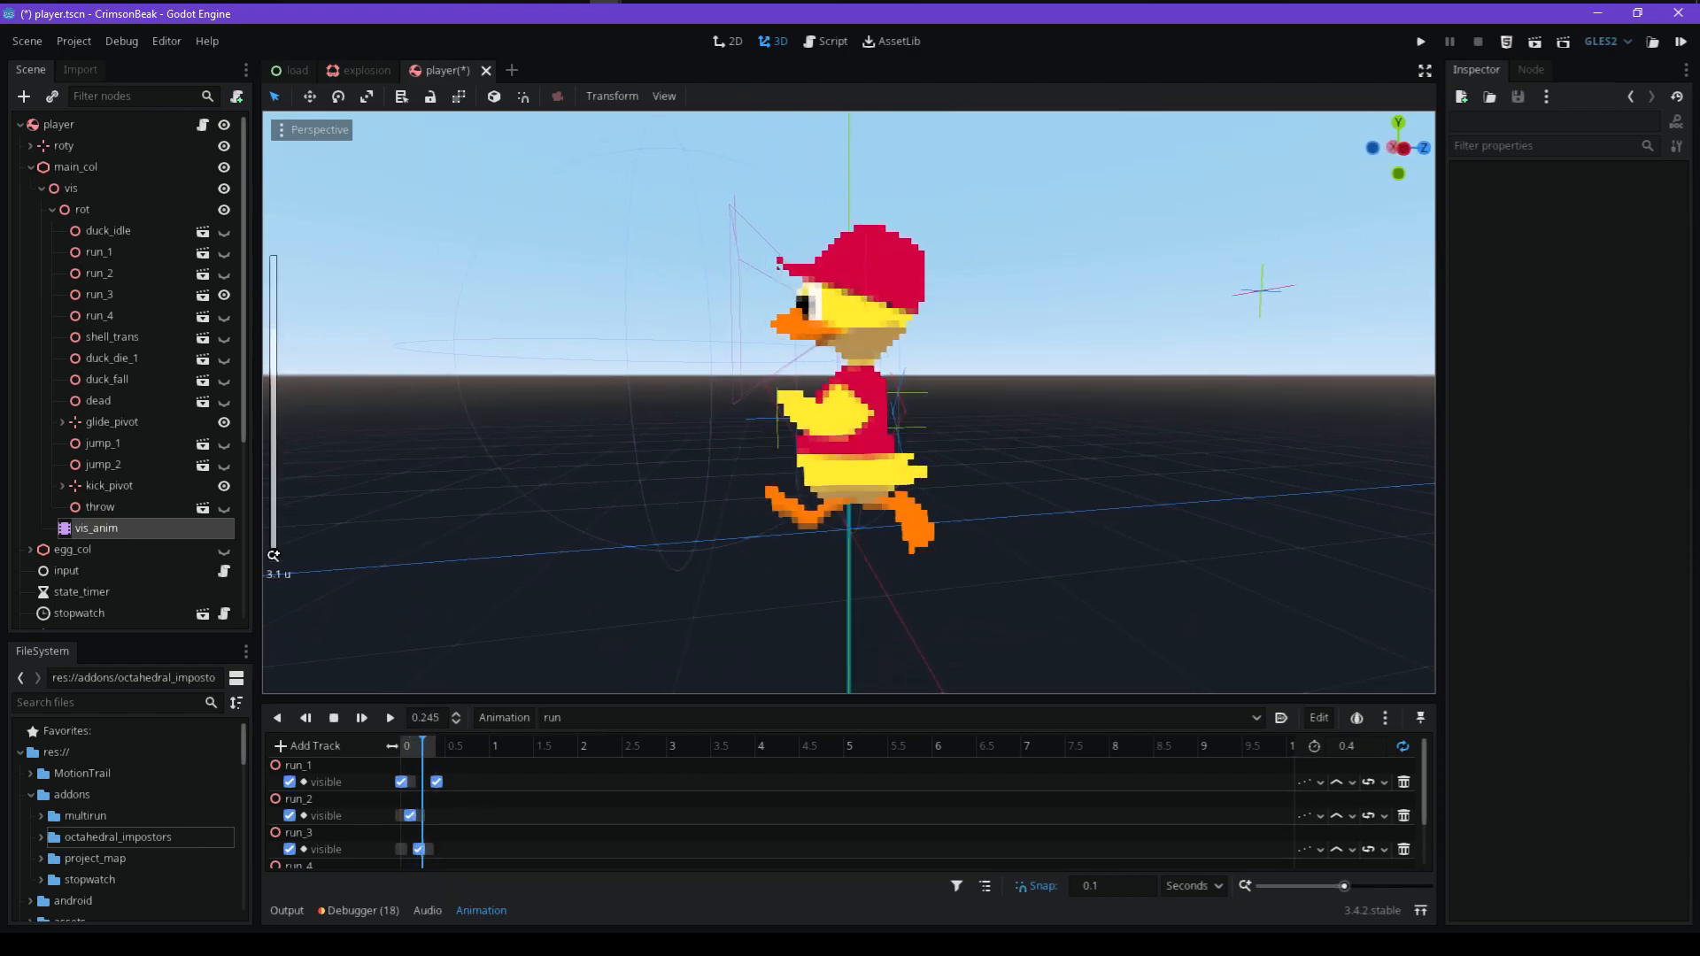
click(334, 718)
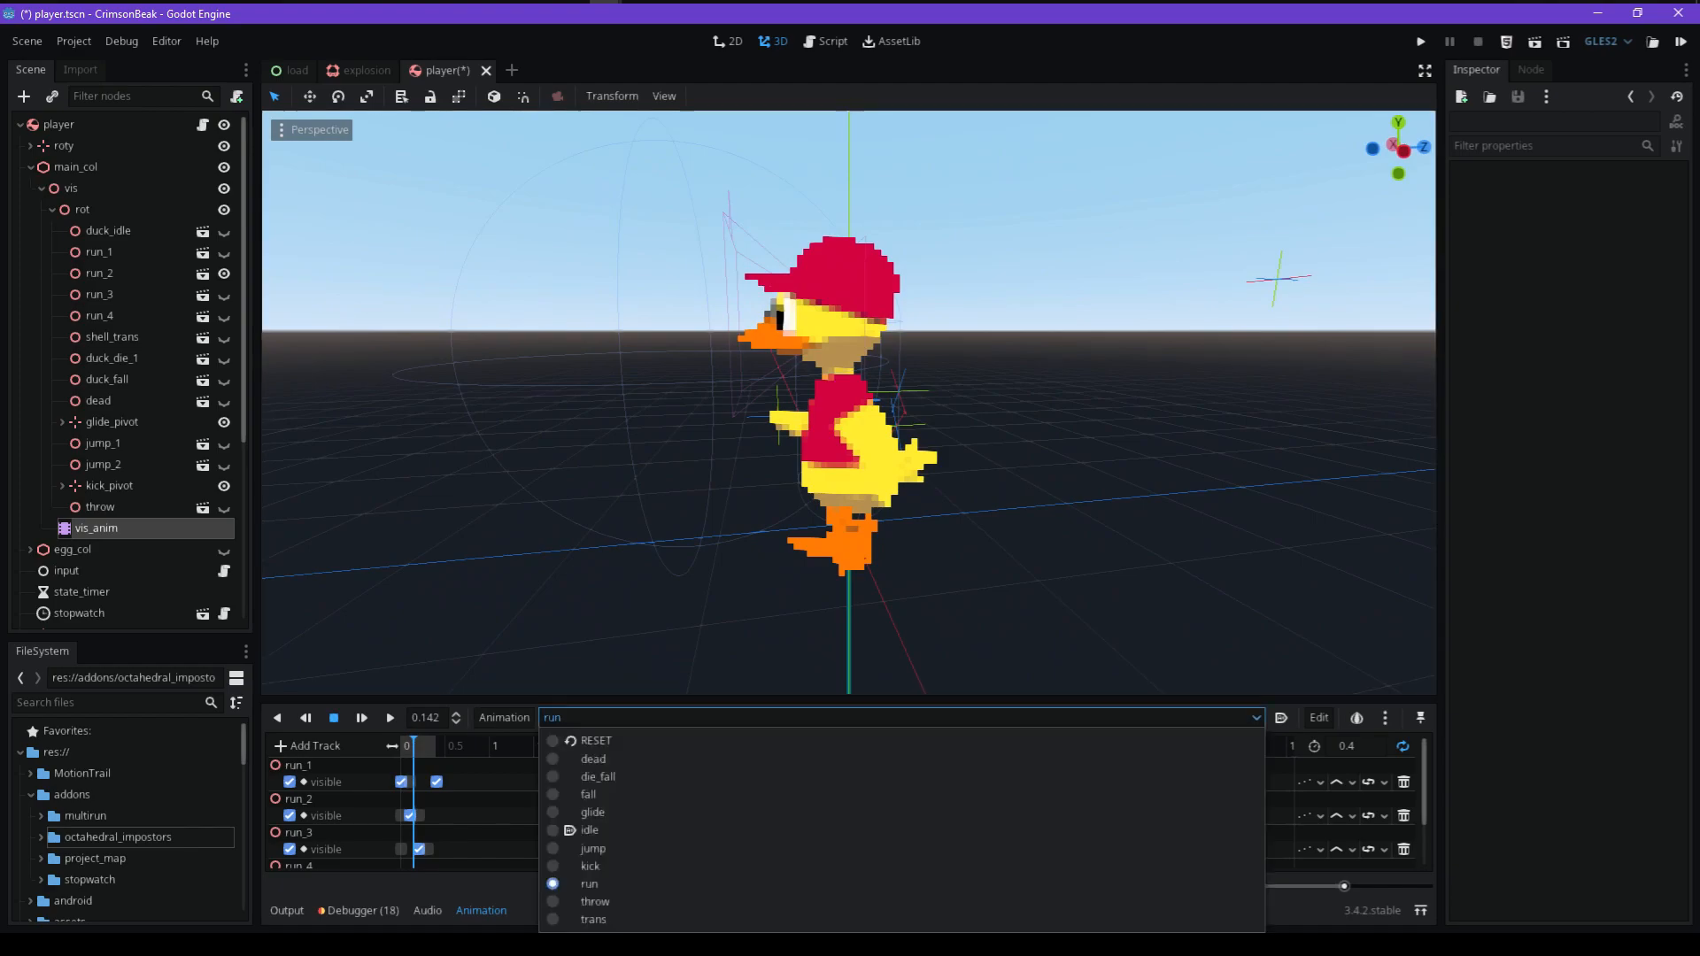
click(594, 740)
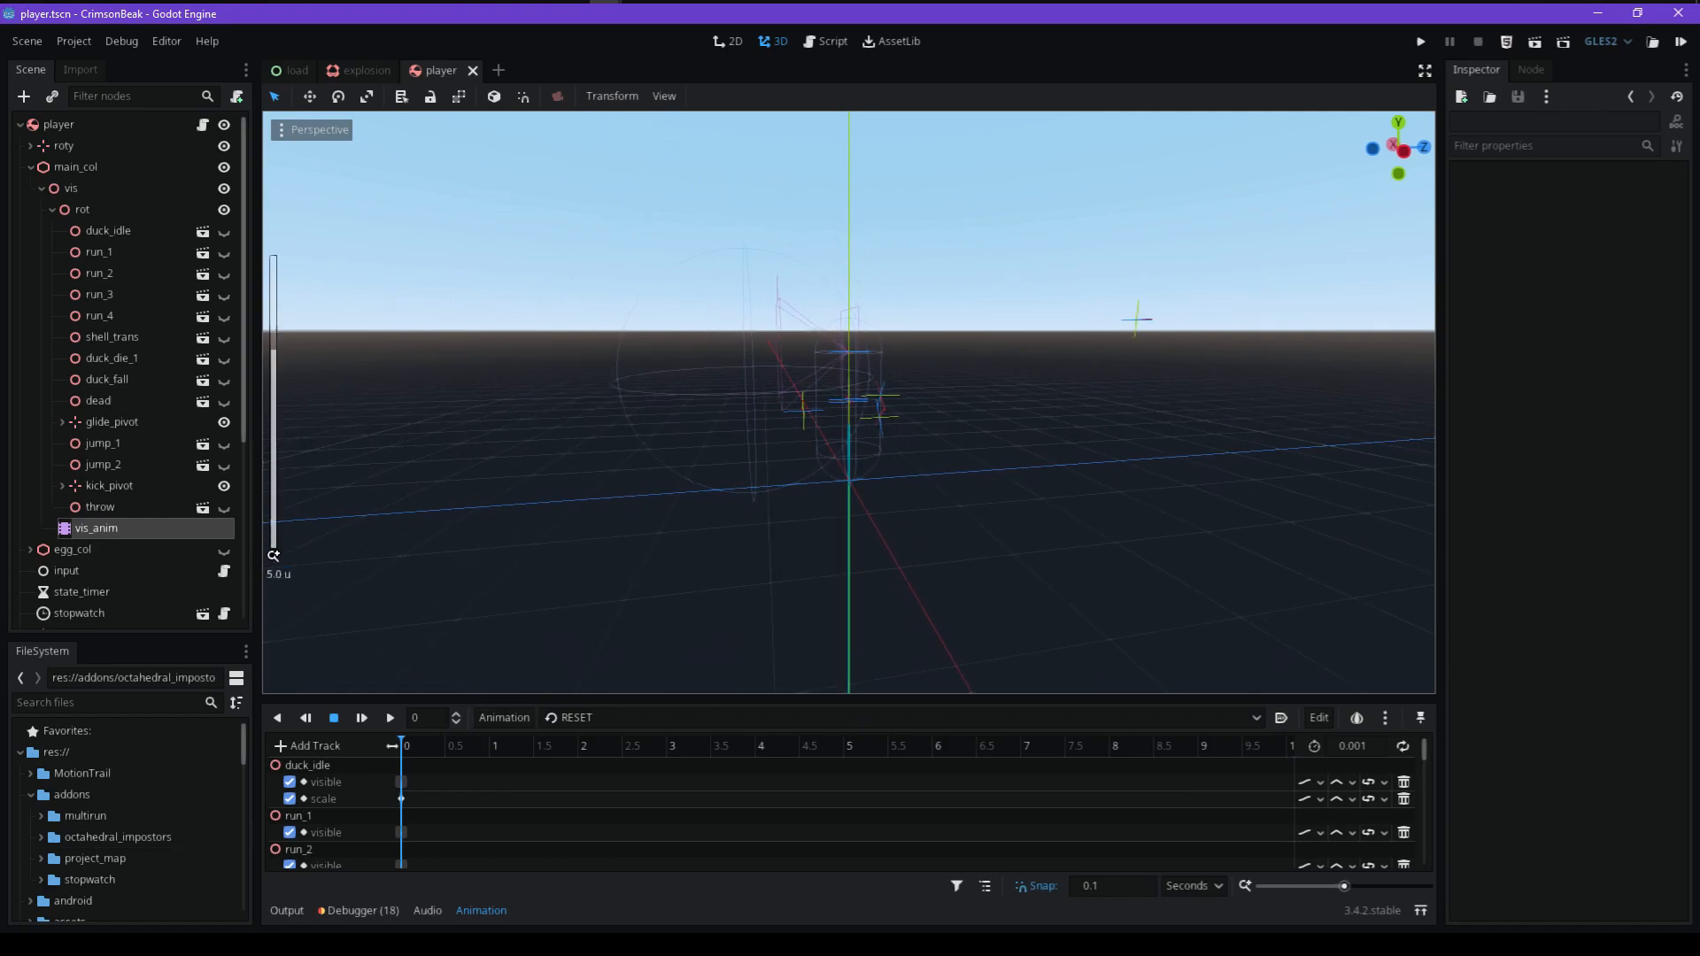
click(830, 42)
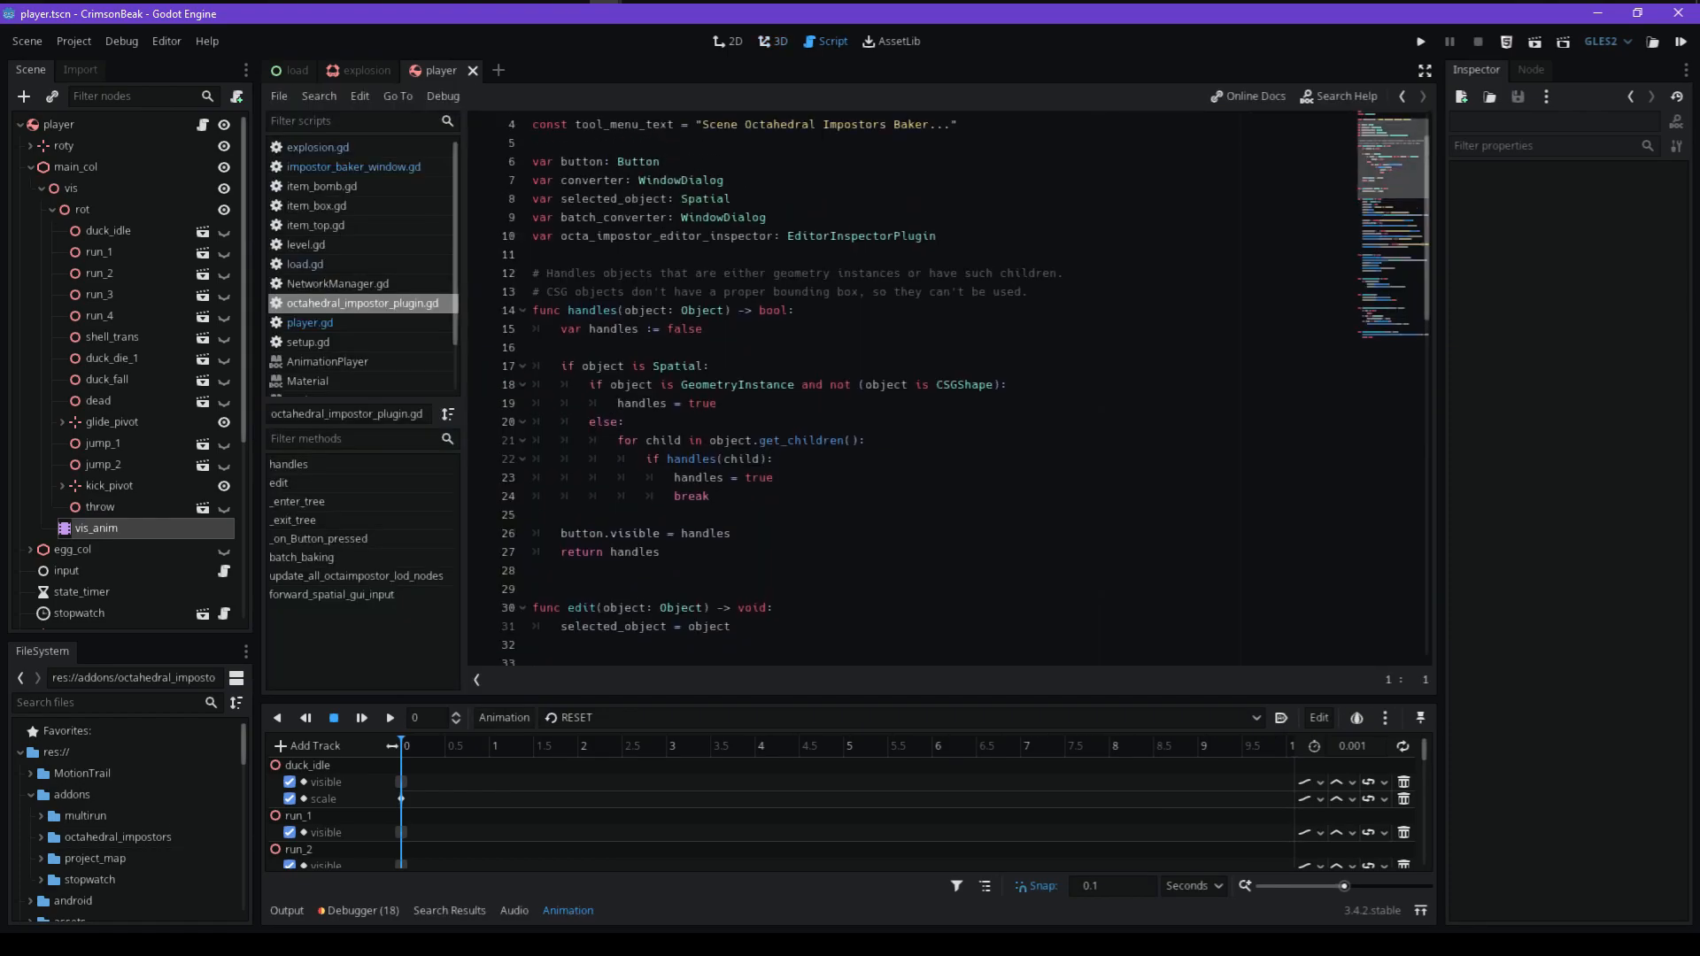
Scroll through player.gd, then run two debug game clients and arrange their windows
click(309, 322)
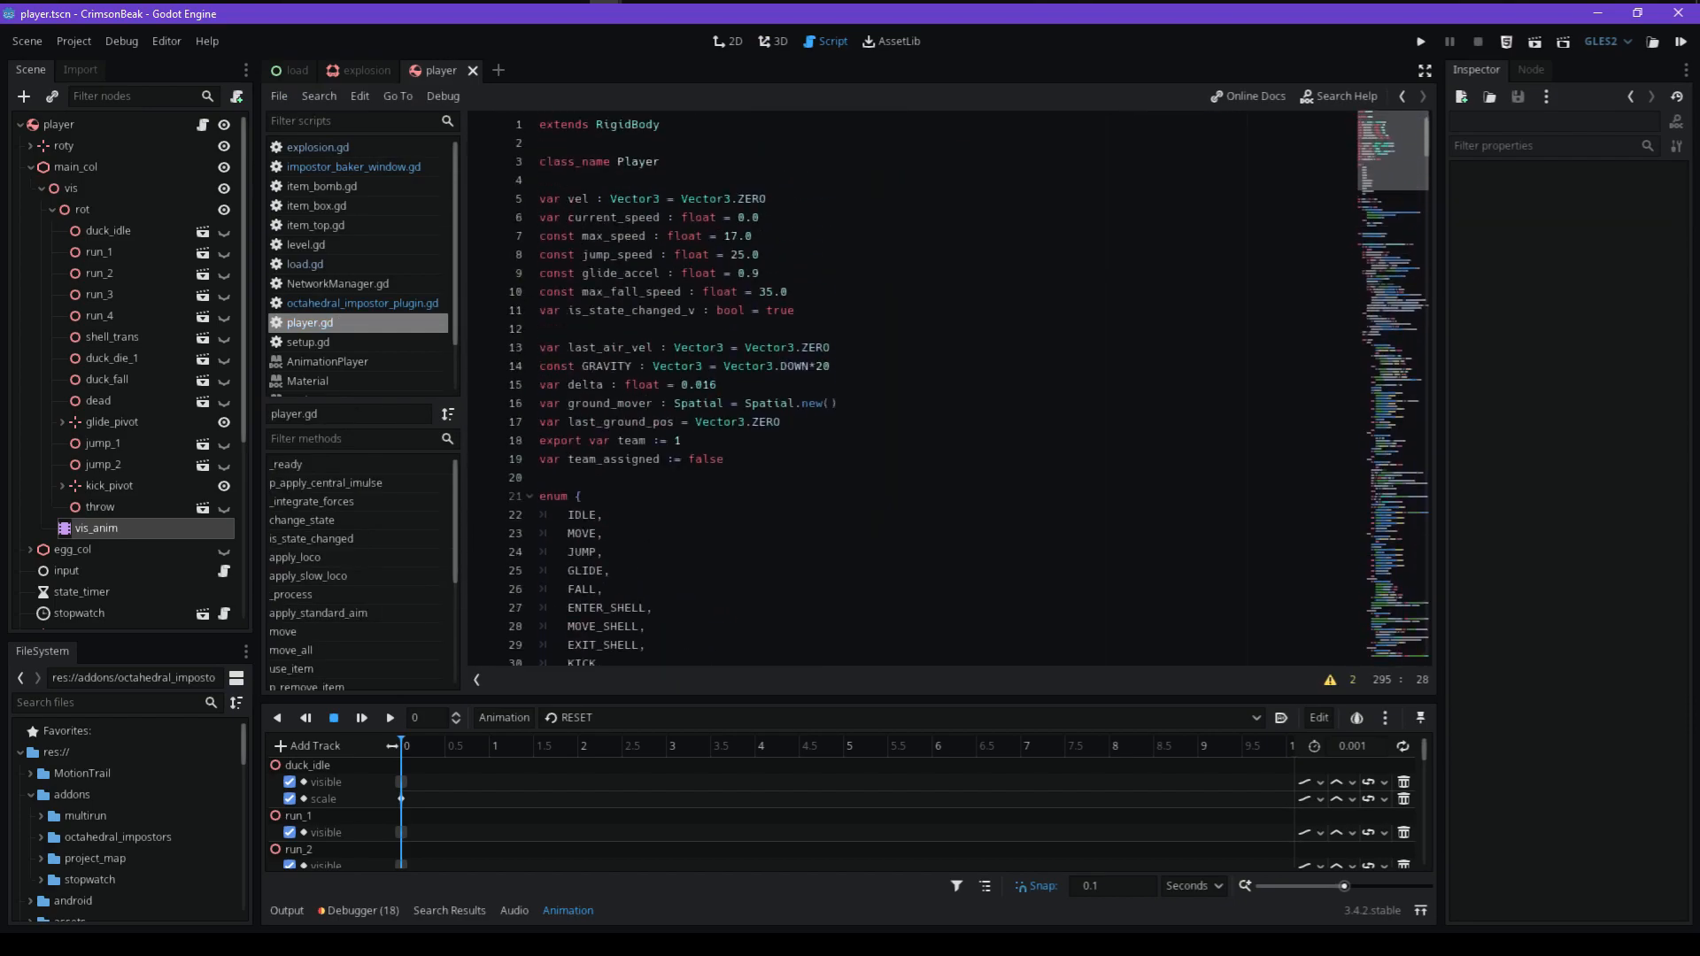
scroll(down, 3)
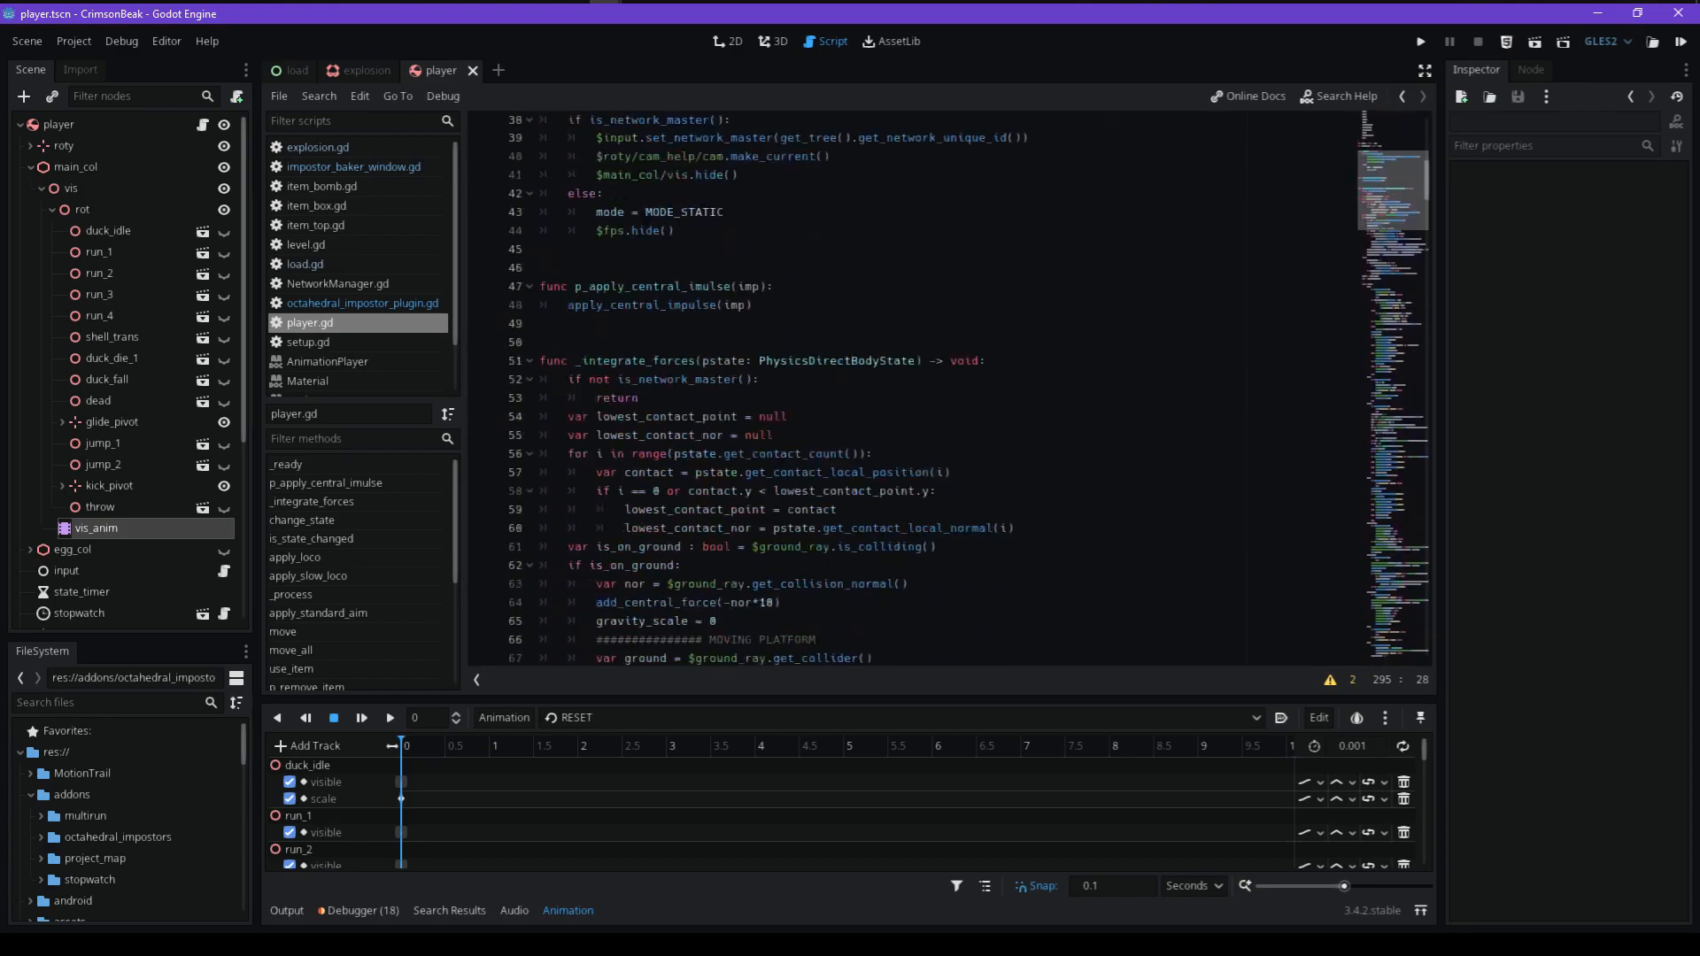
scroll(down, 3)
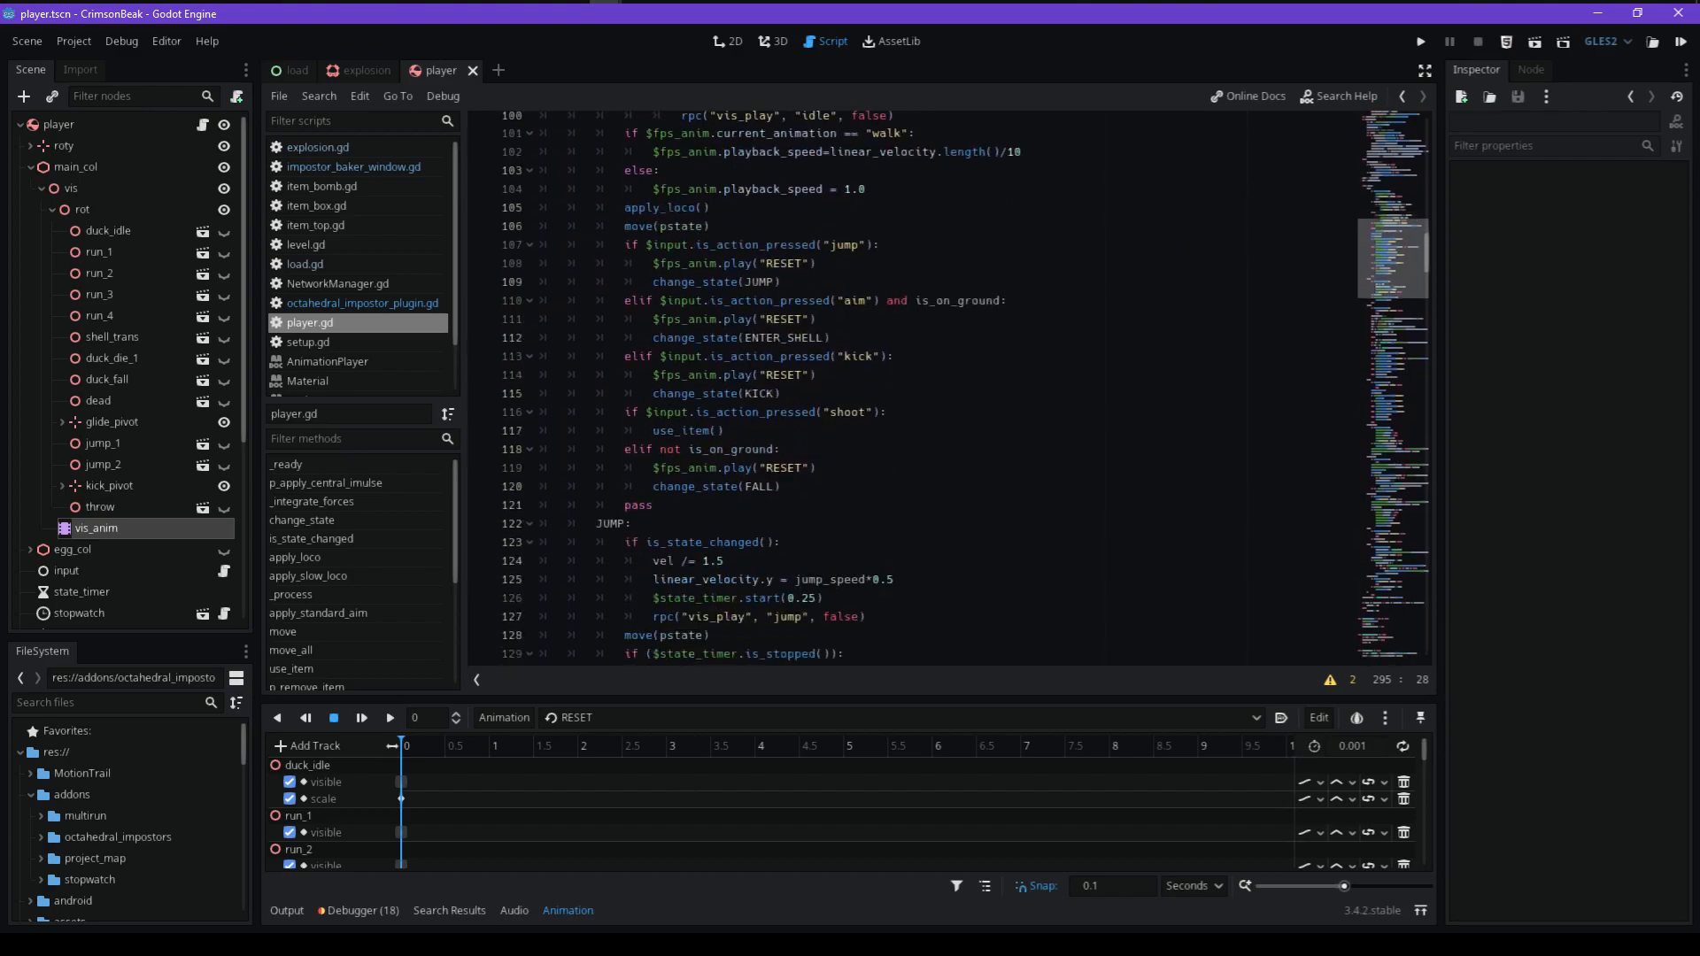
scroll(down, 3)
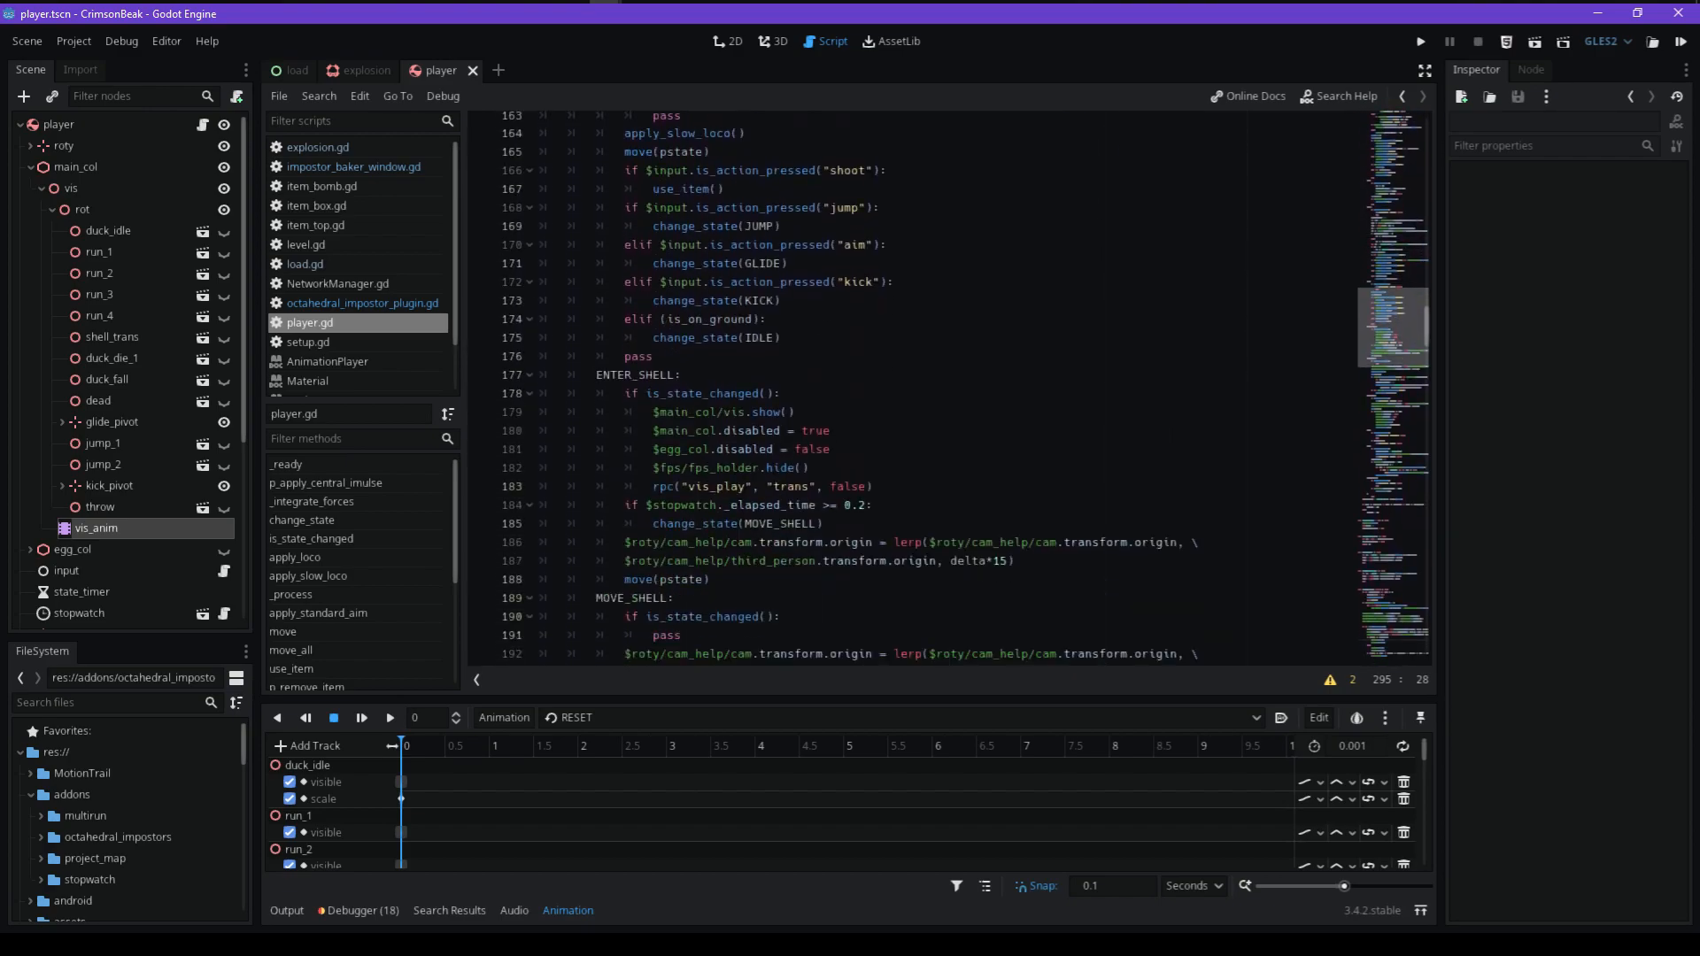
scroll(down, 3)
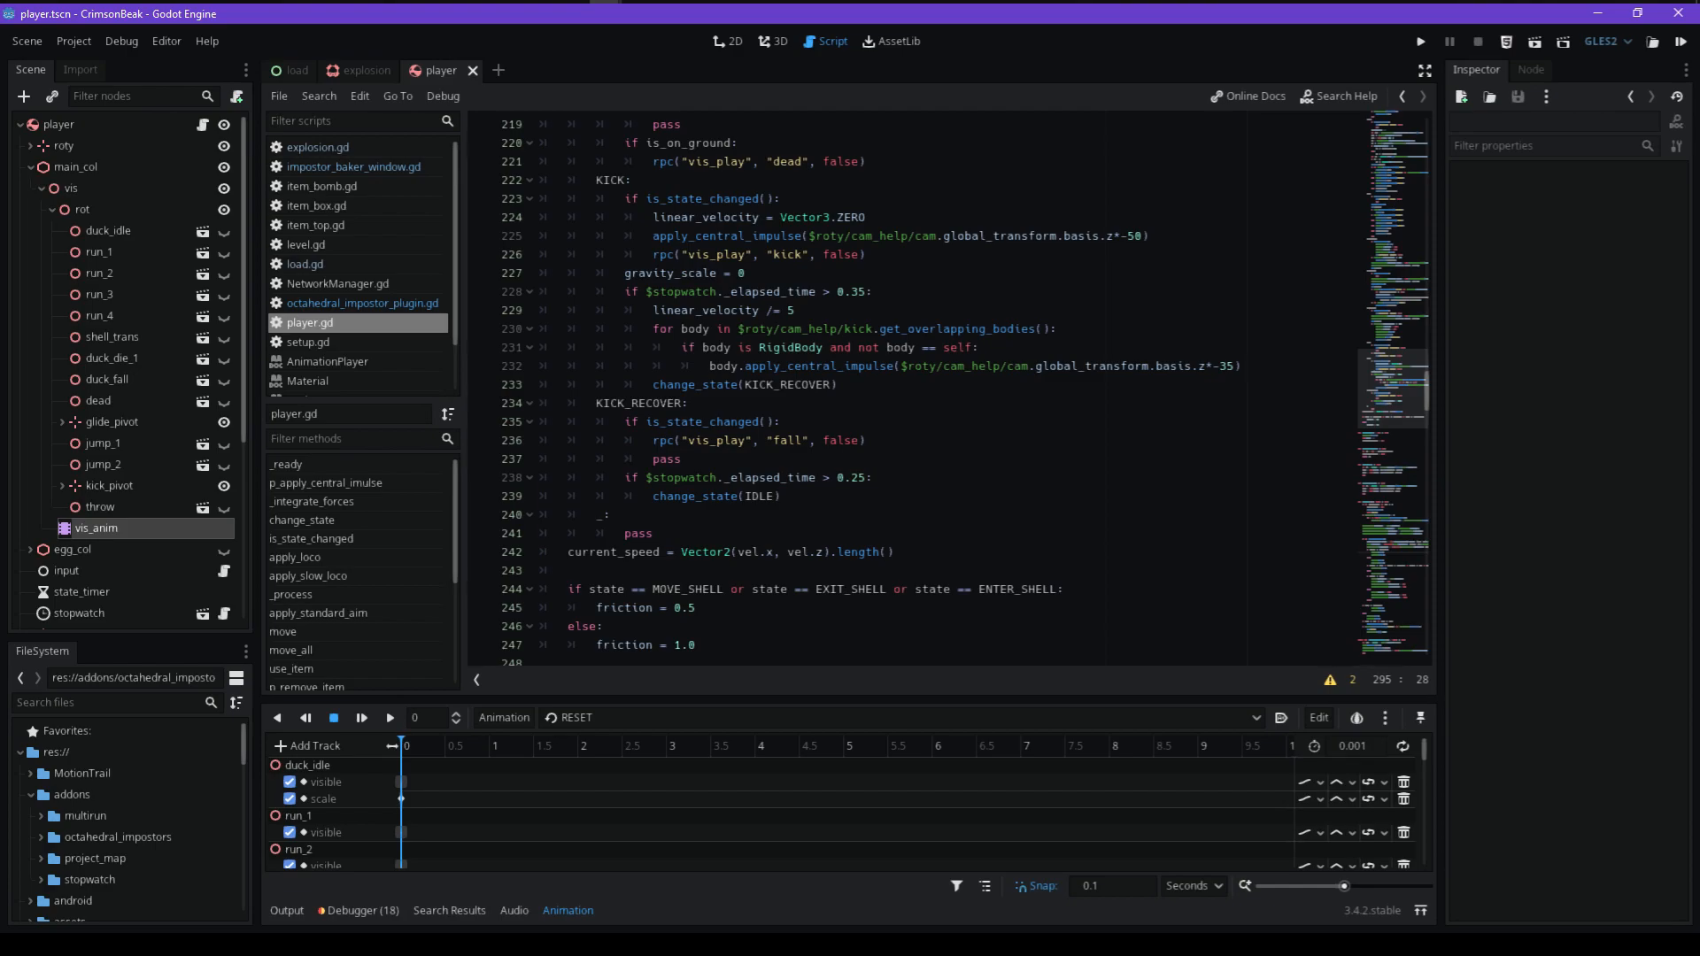
click(1420, 42)
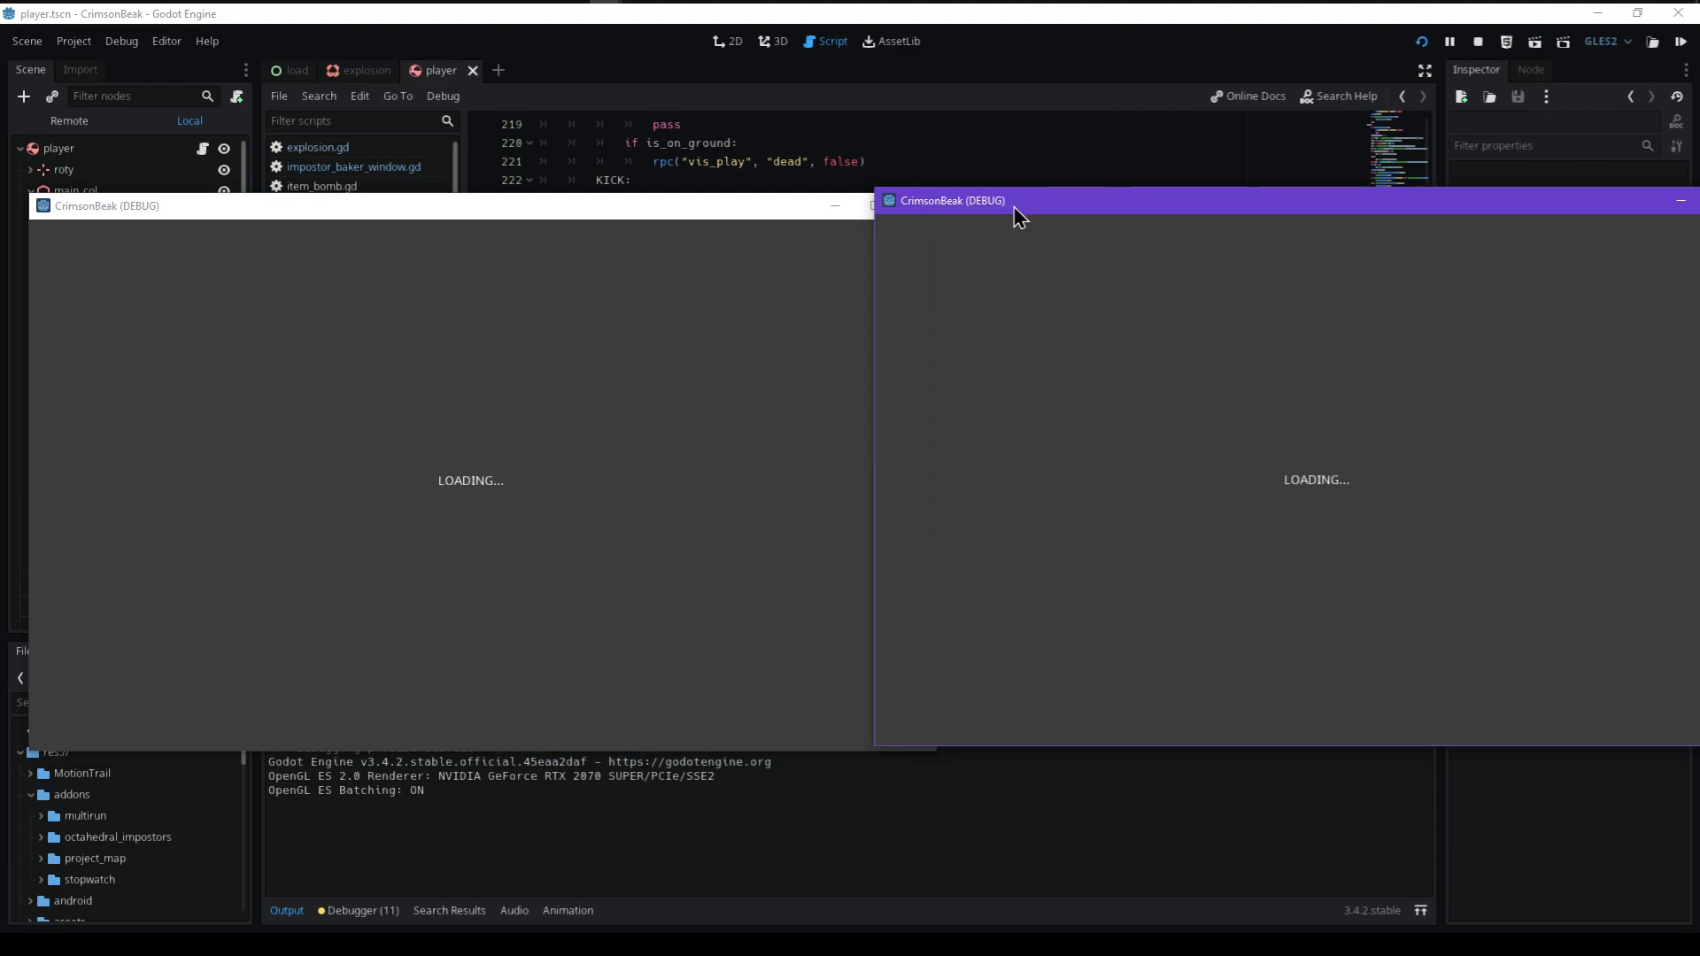
drag(1017, 207, 898, 338)
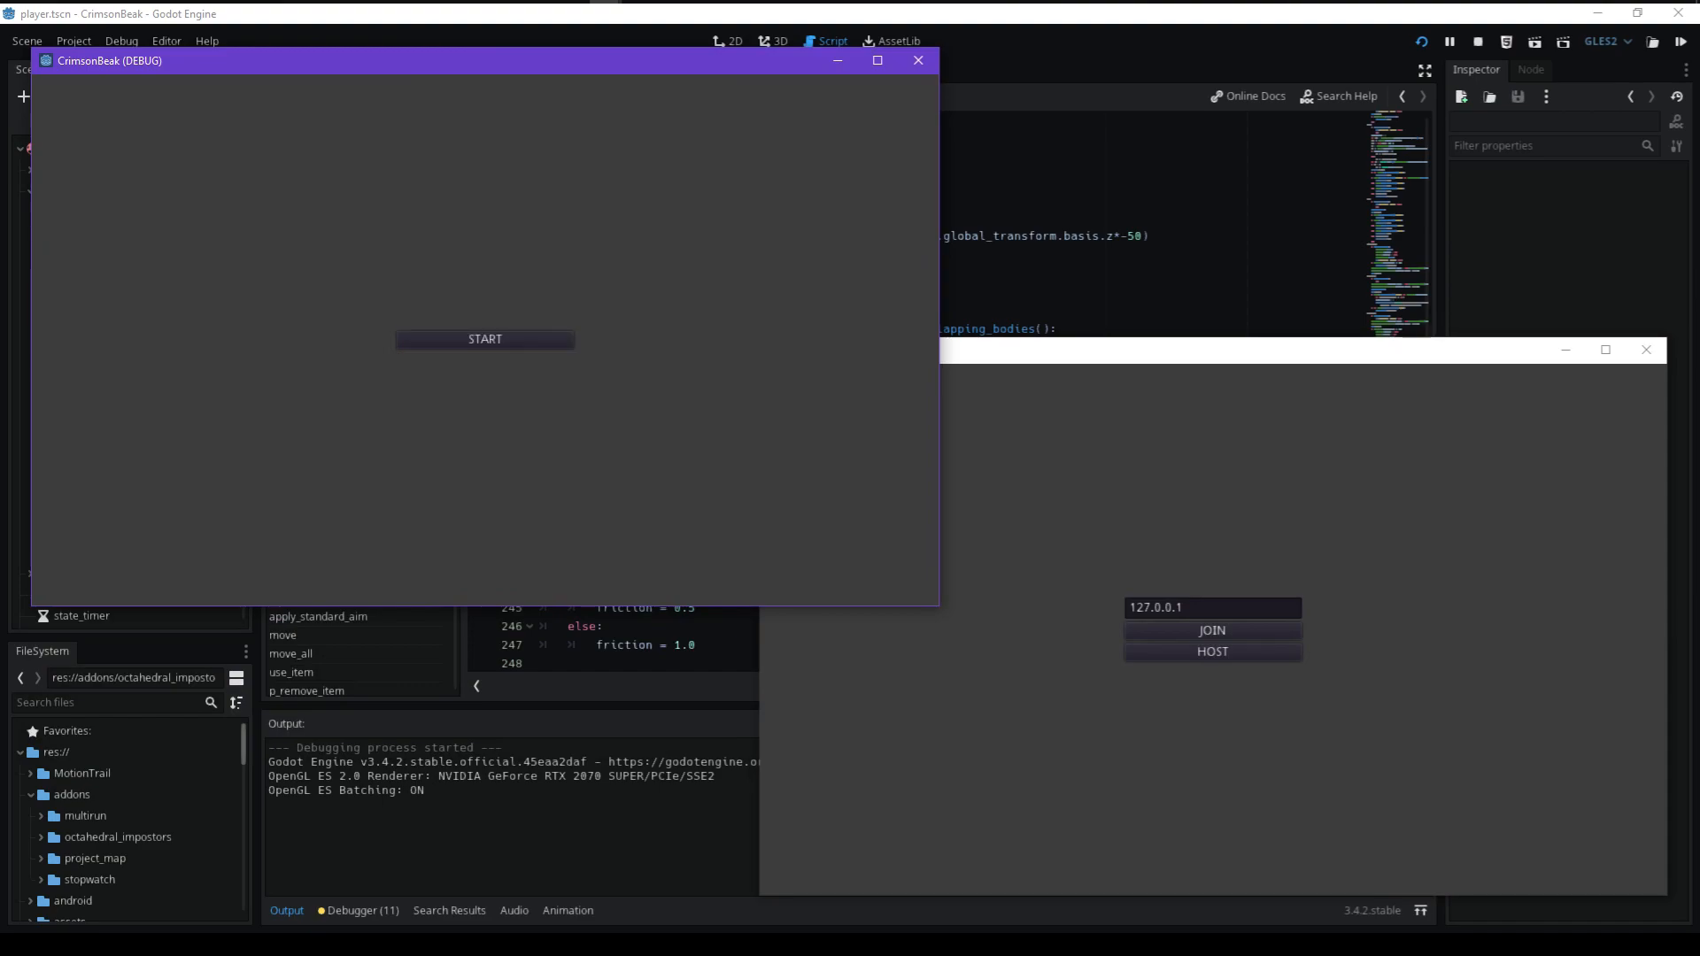
Start a game session from the first client and playtest the duck in the arena
click(484, 338)
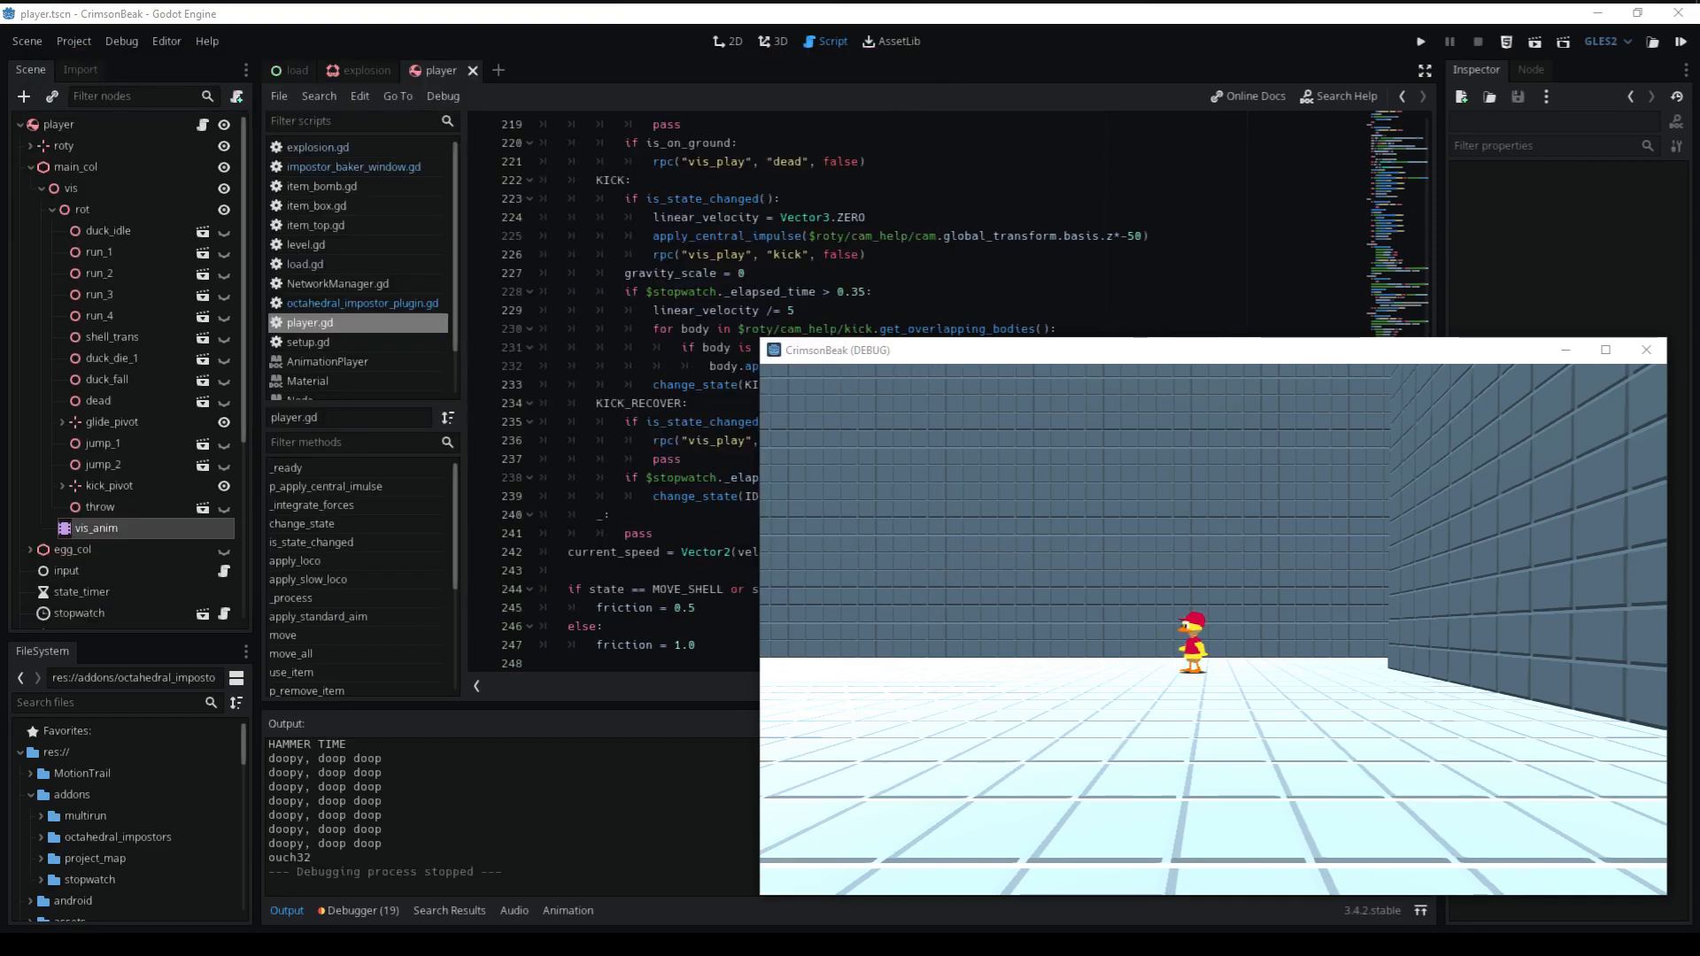
Bring the Godot editor back to front after the playtest and scroll the player.gd view
click(1645, 349)
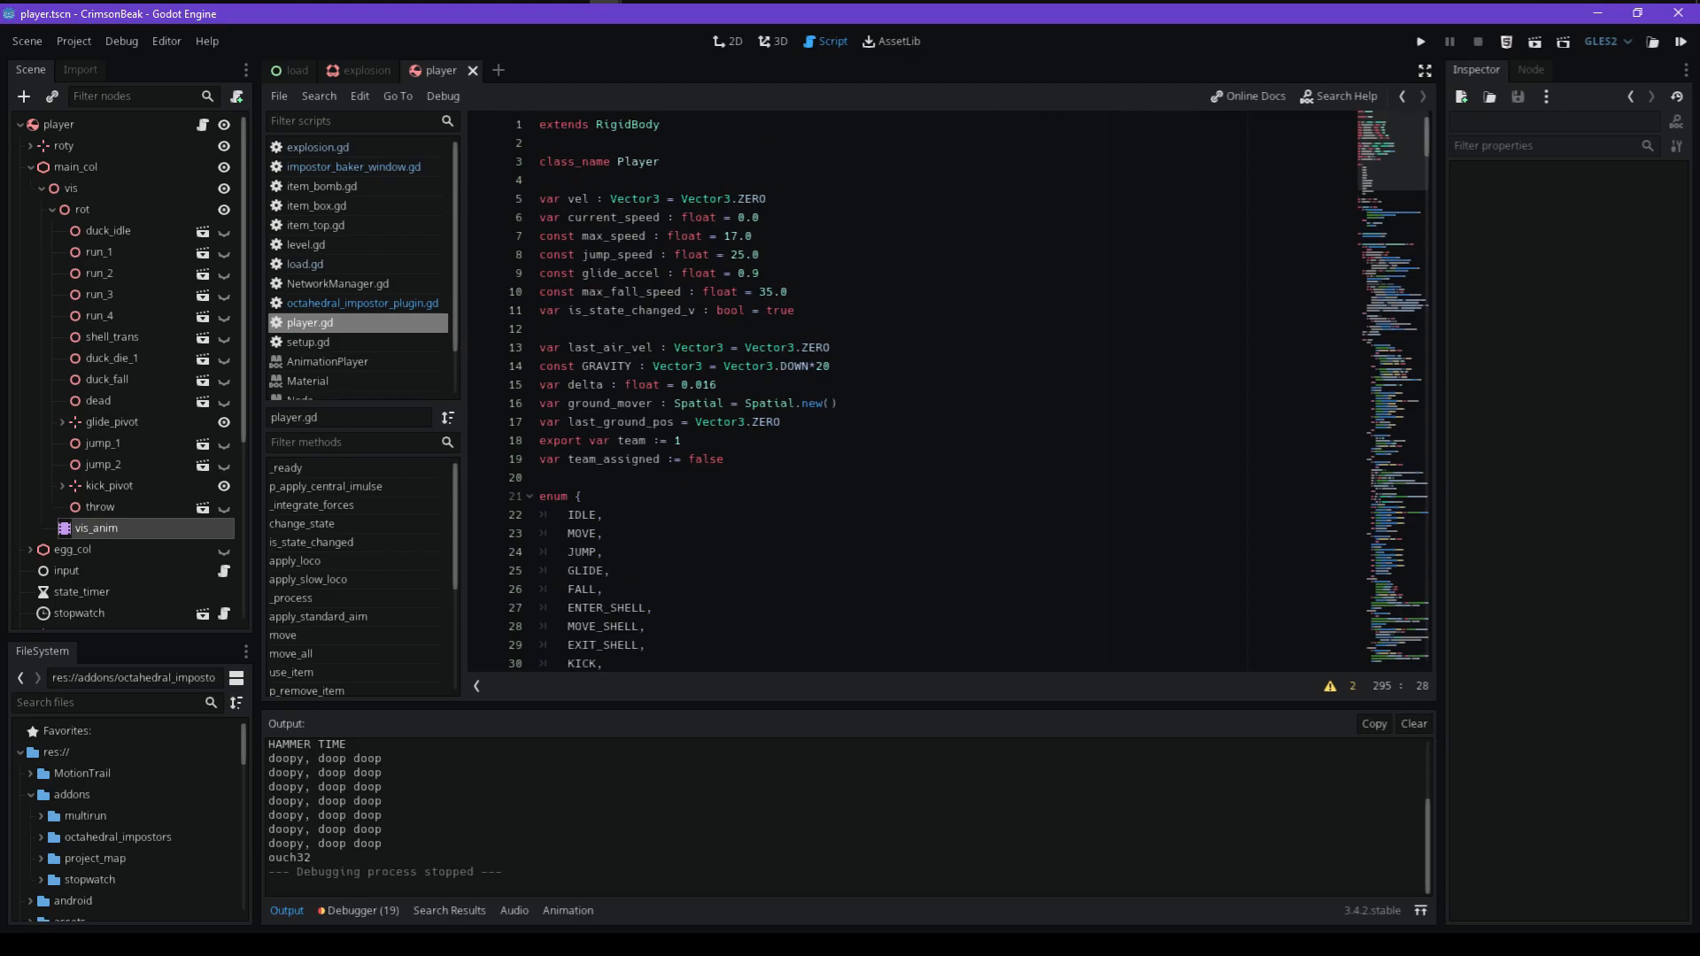
scroll(down, 3)
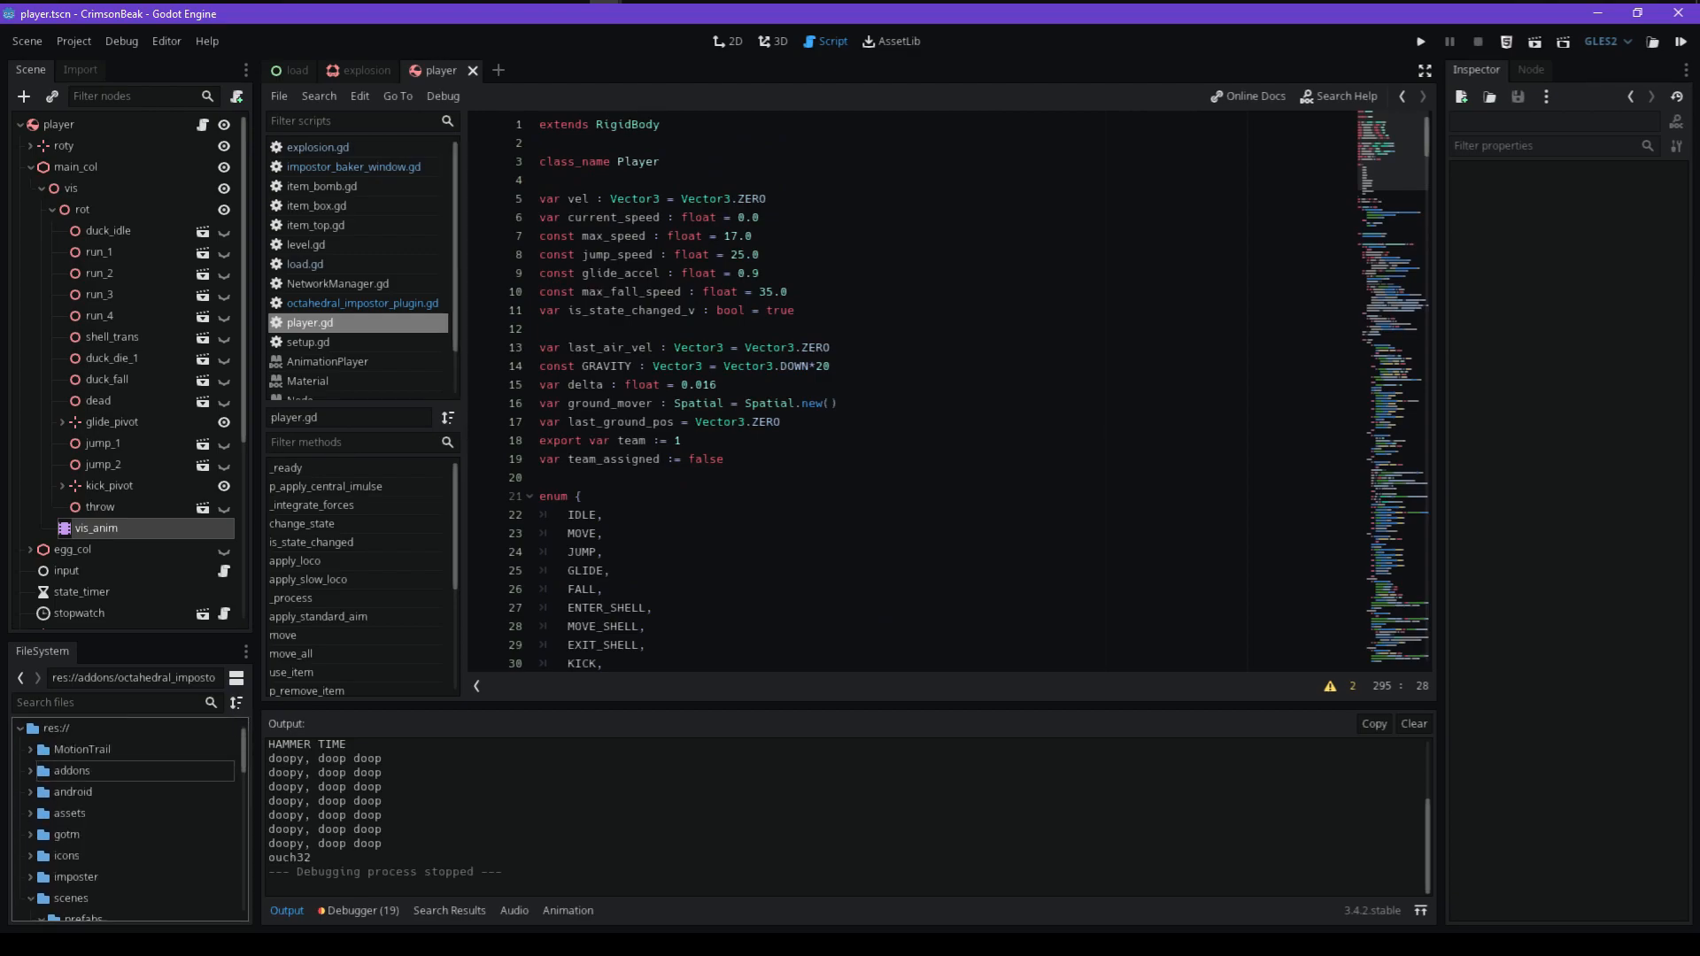
scroll(down, 3)
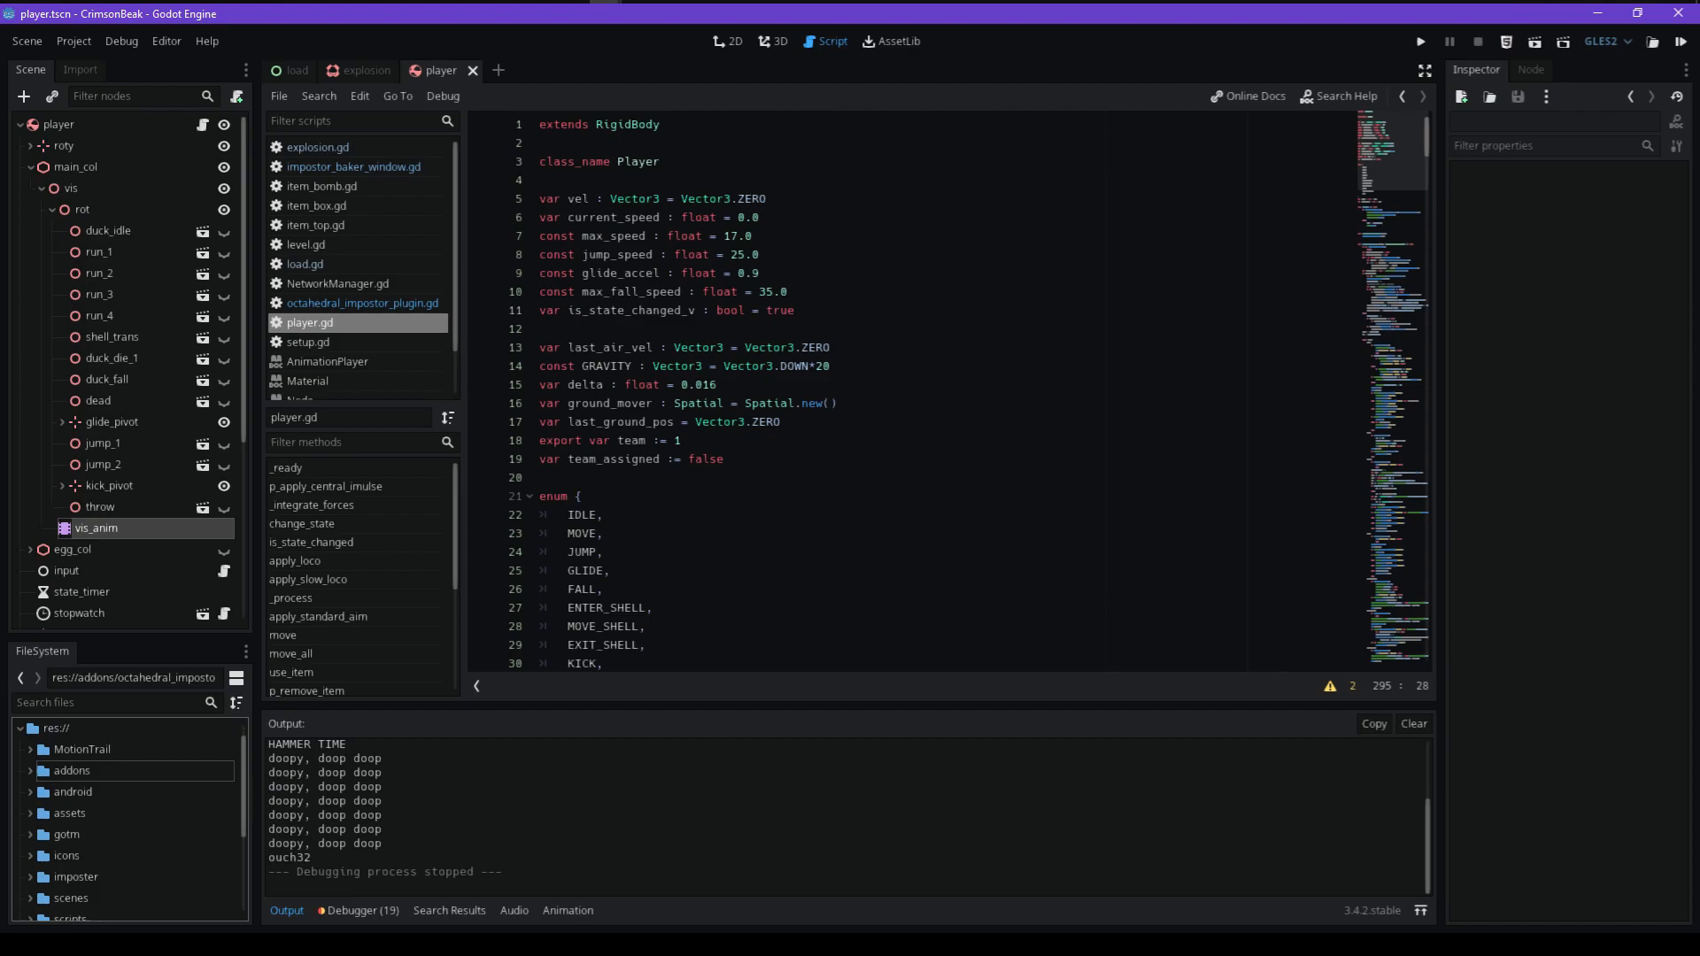